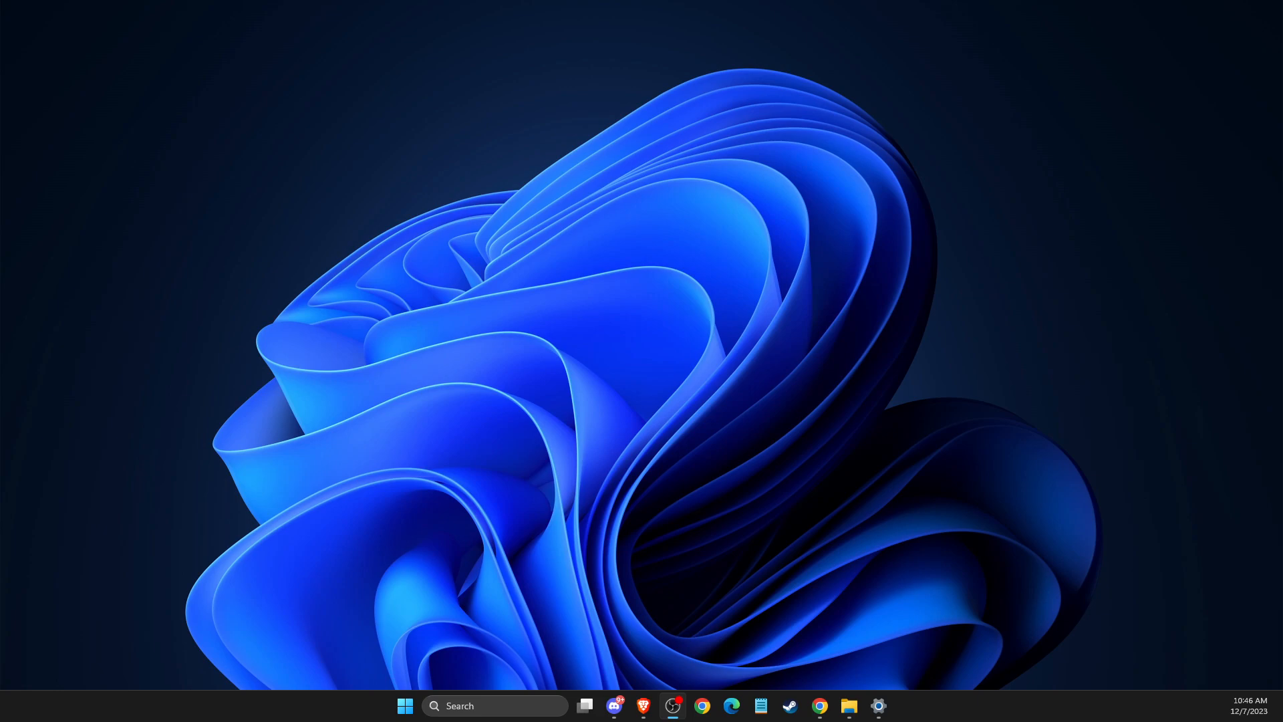
mouse_move(715, 619)
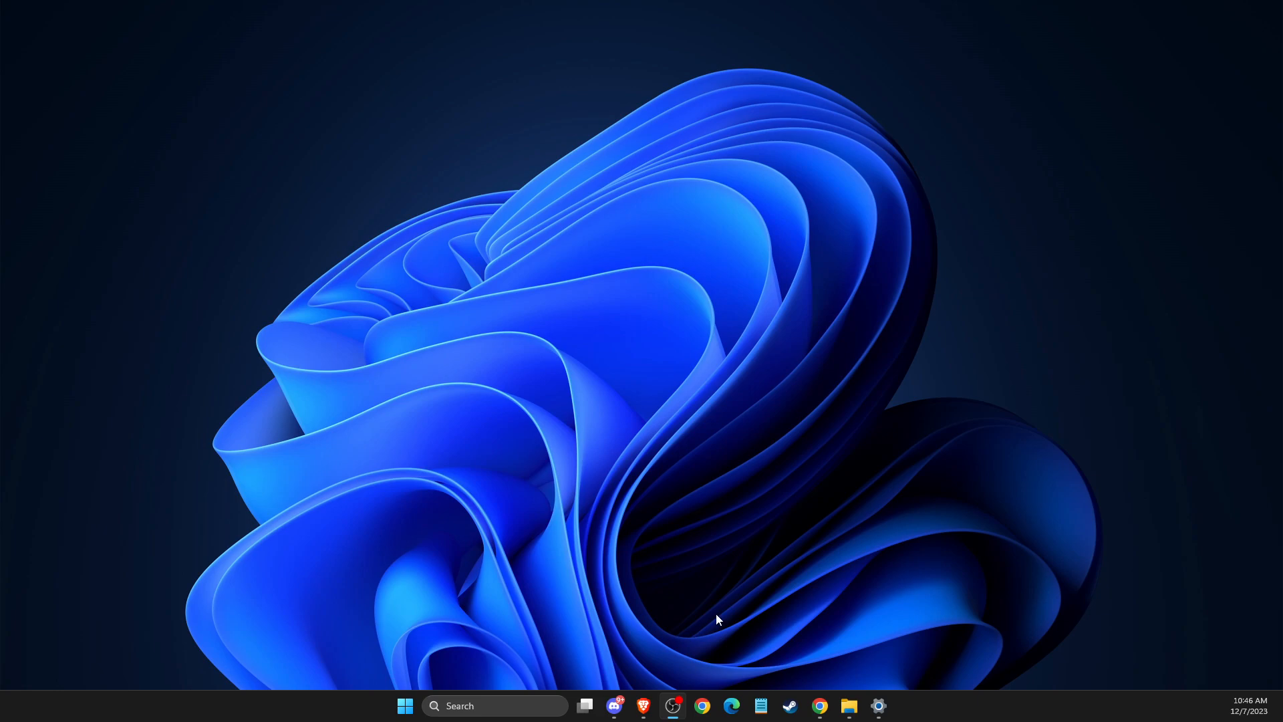
Start a check for new updates from the Windows Update page in Settings
click(877, 706)
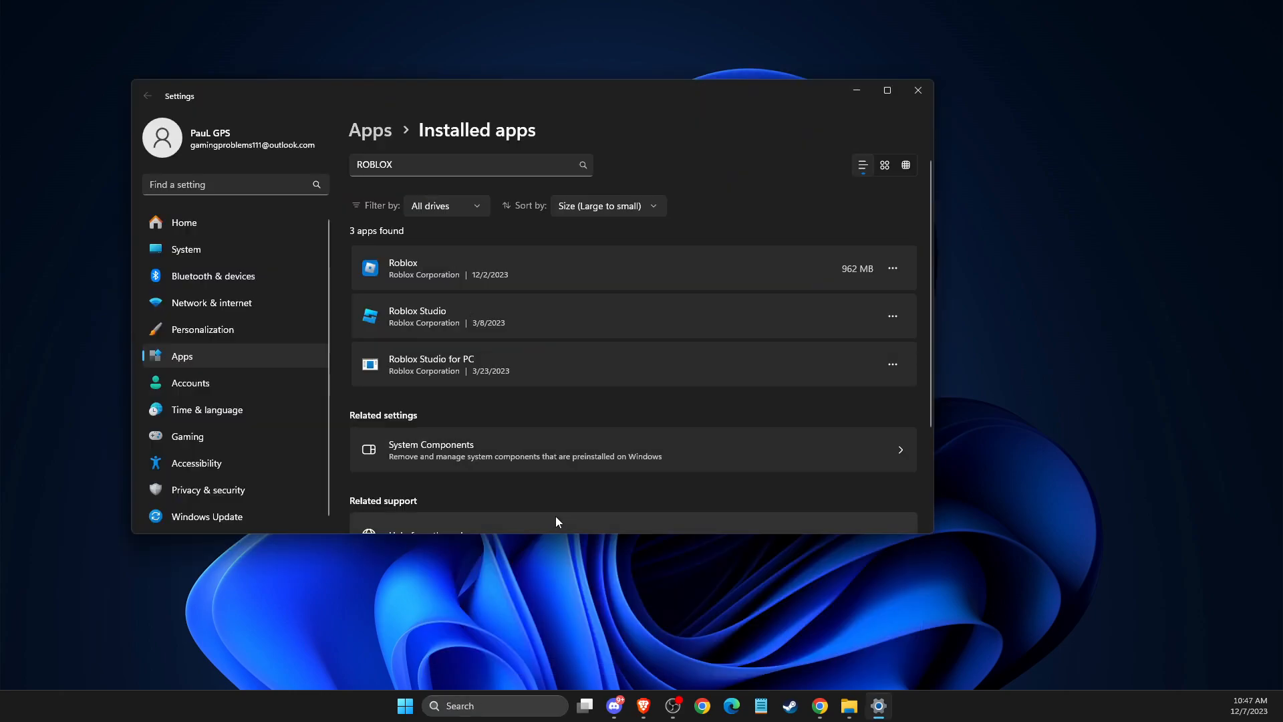
mouse_move(207, 514)
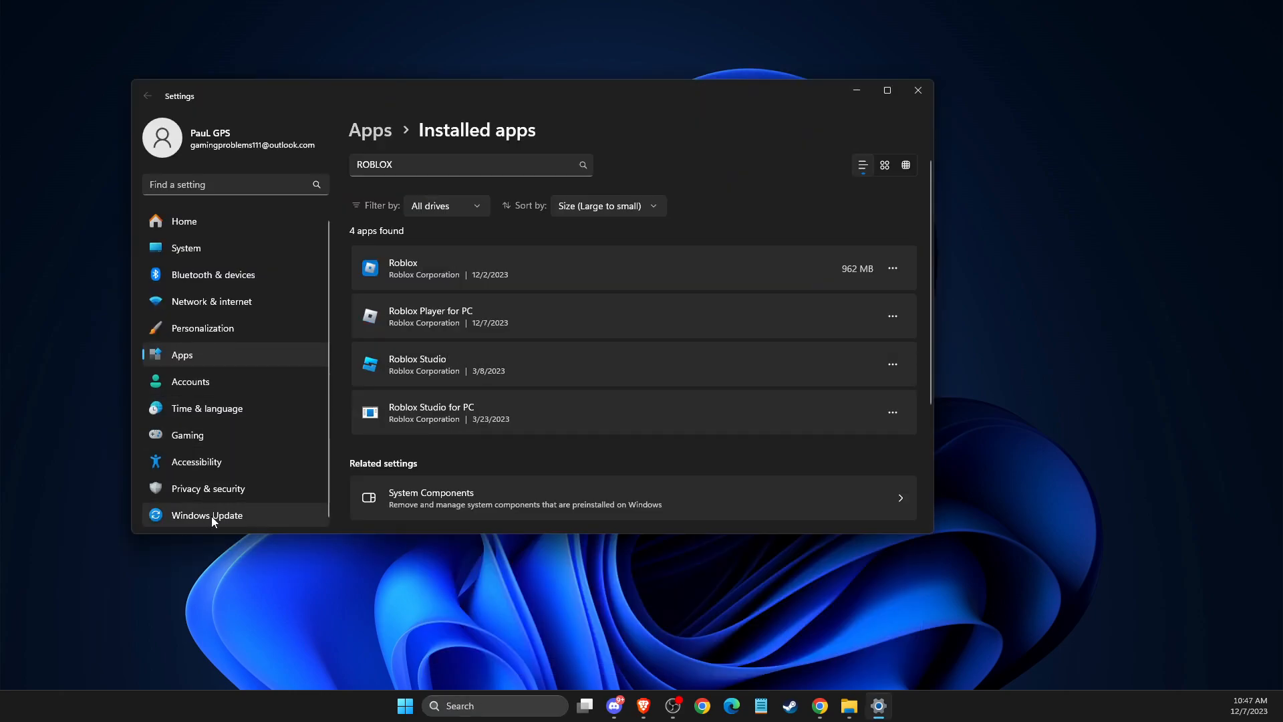
click(206, 514)
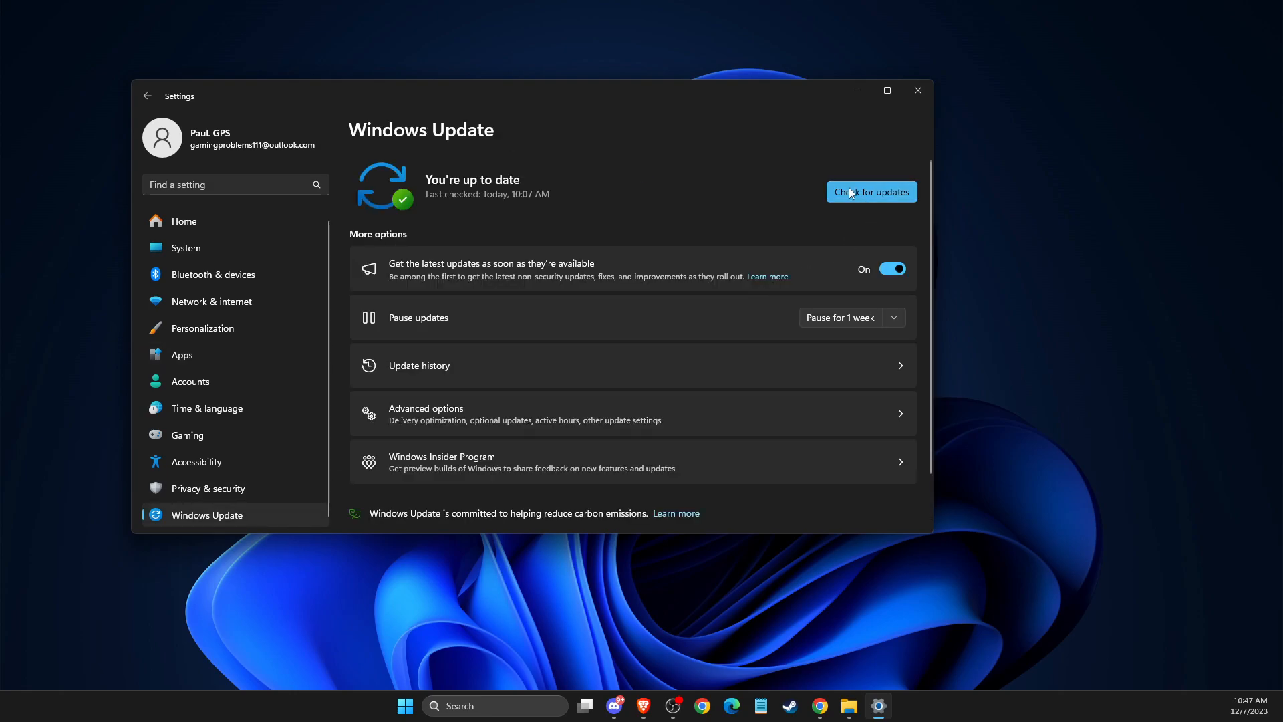
click(870, 191)
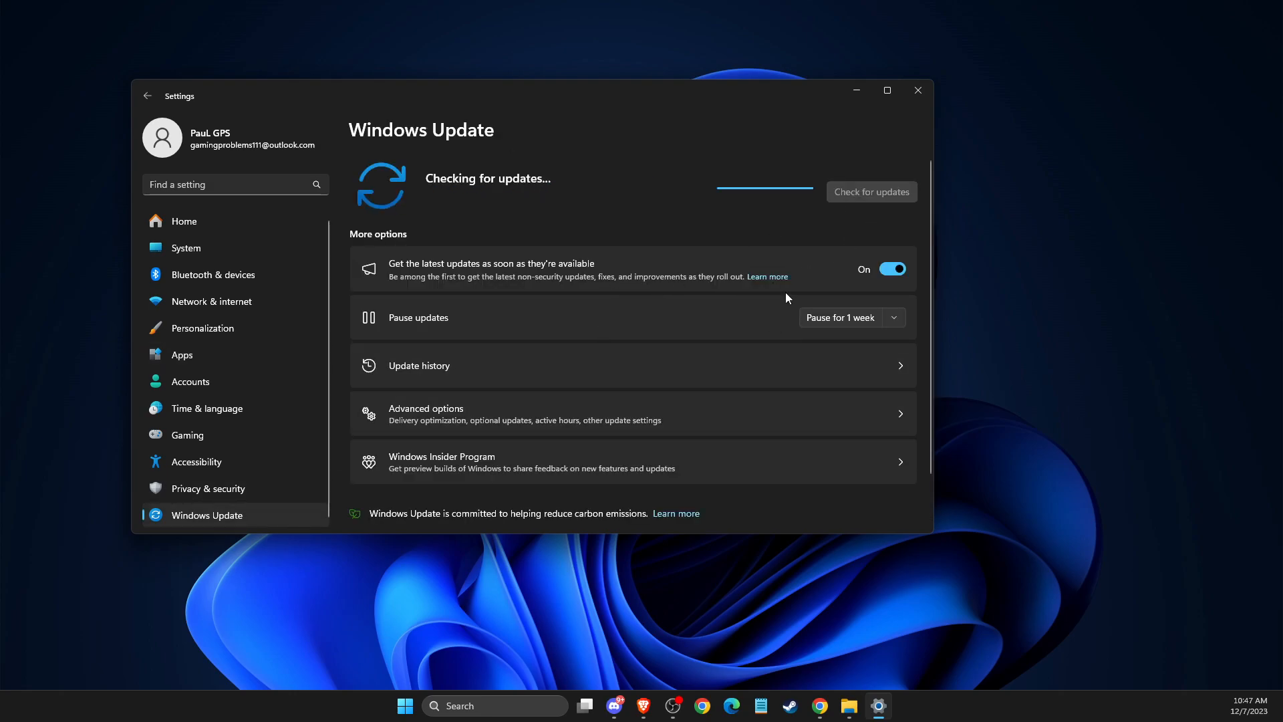
mouse_move(746, 258)
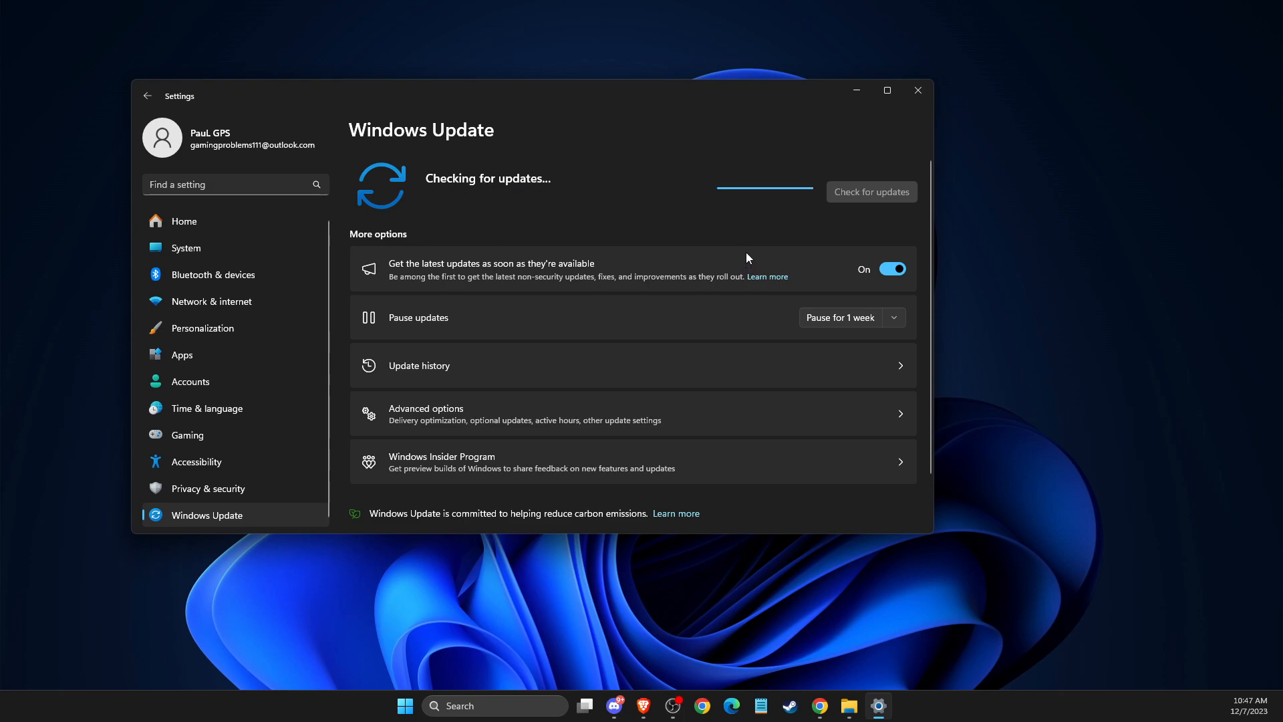
mouse_move(822, 196)
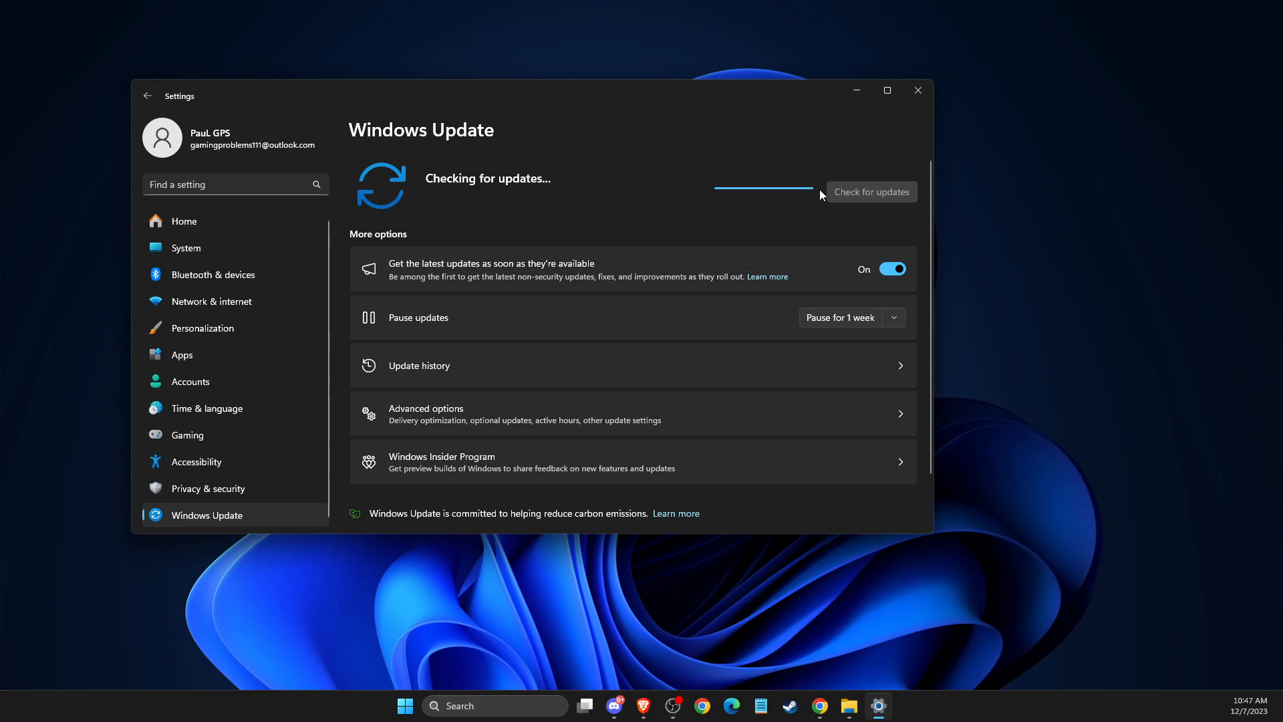
mouse_move(784, 197)
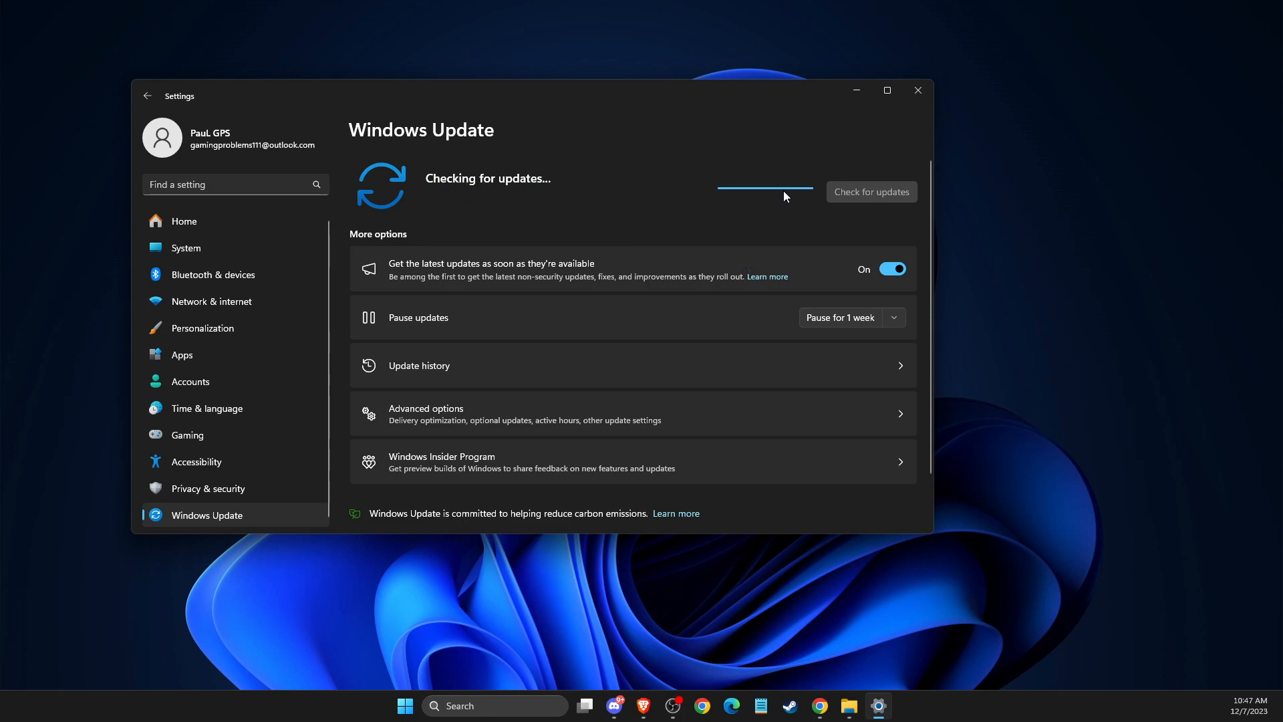
mouse_move(917, 90)
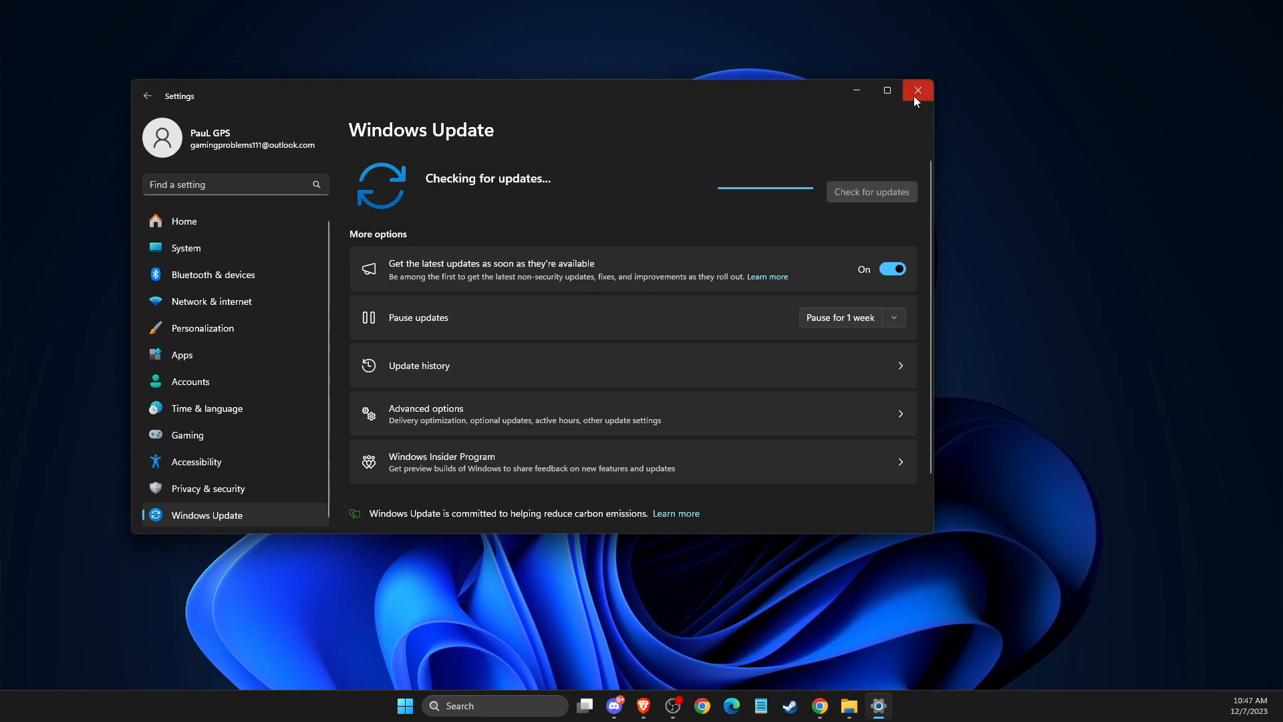
mouse_move(491, 181)
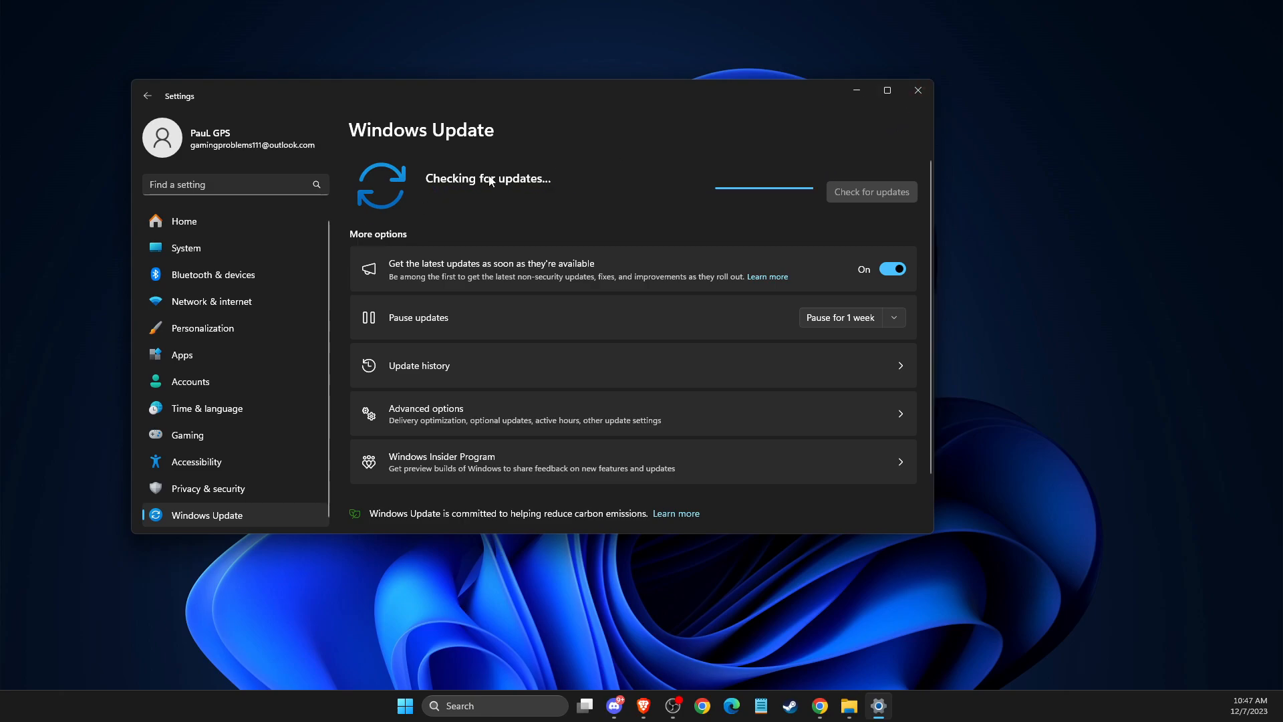
Search for Epic and open the file location of the Epic Games Launcher result
click(495, 706)
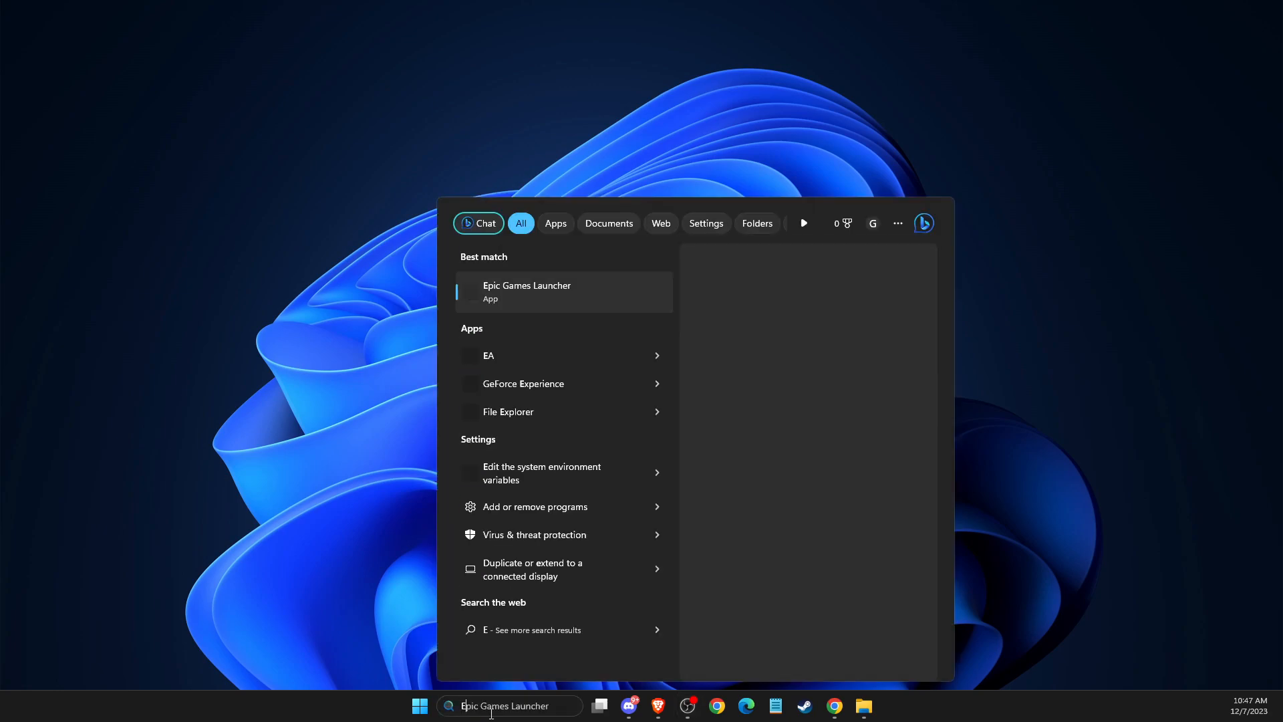
click(527, 292)
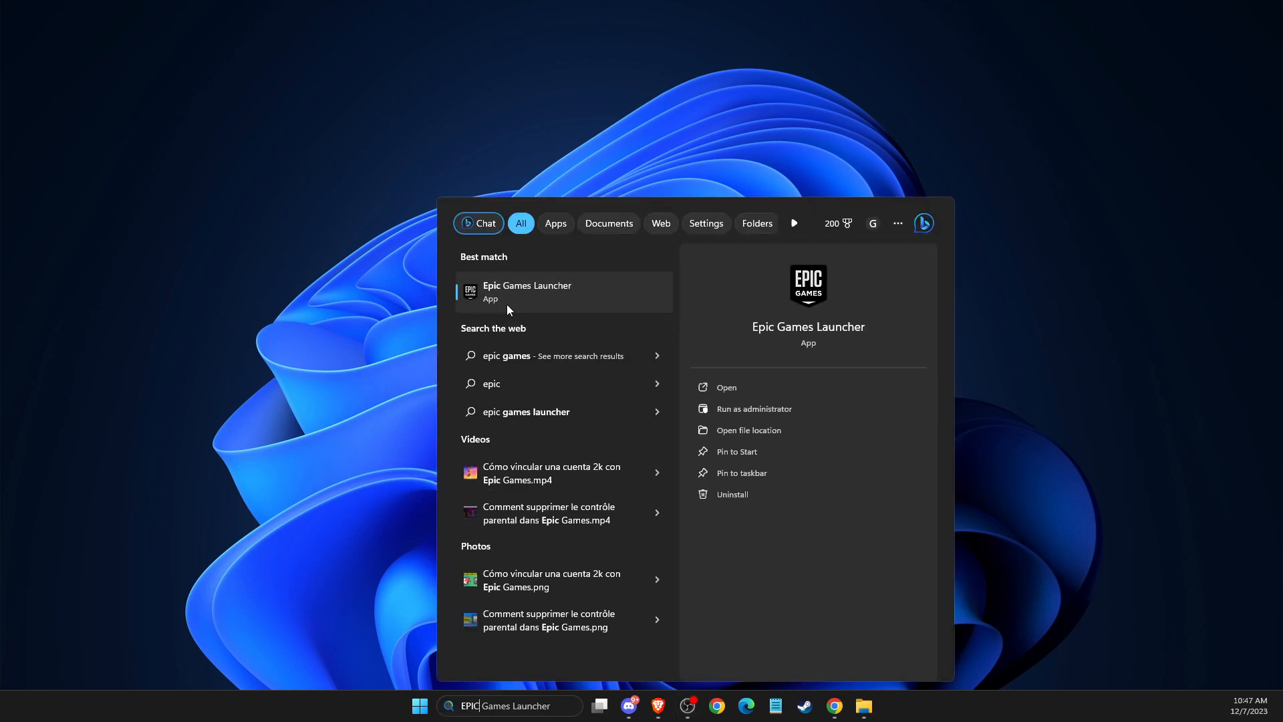
mouse_move(550, 308)
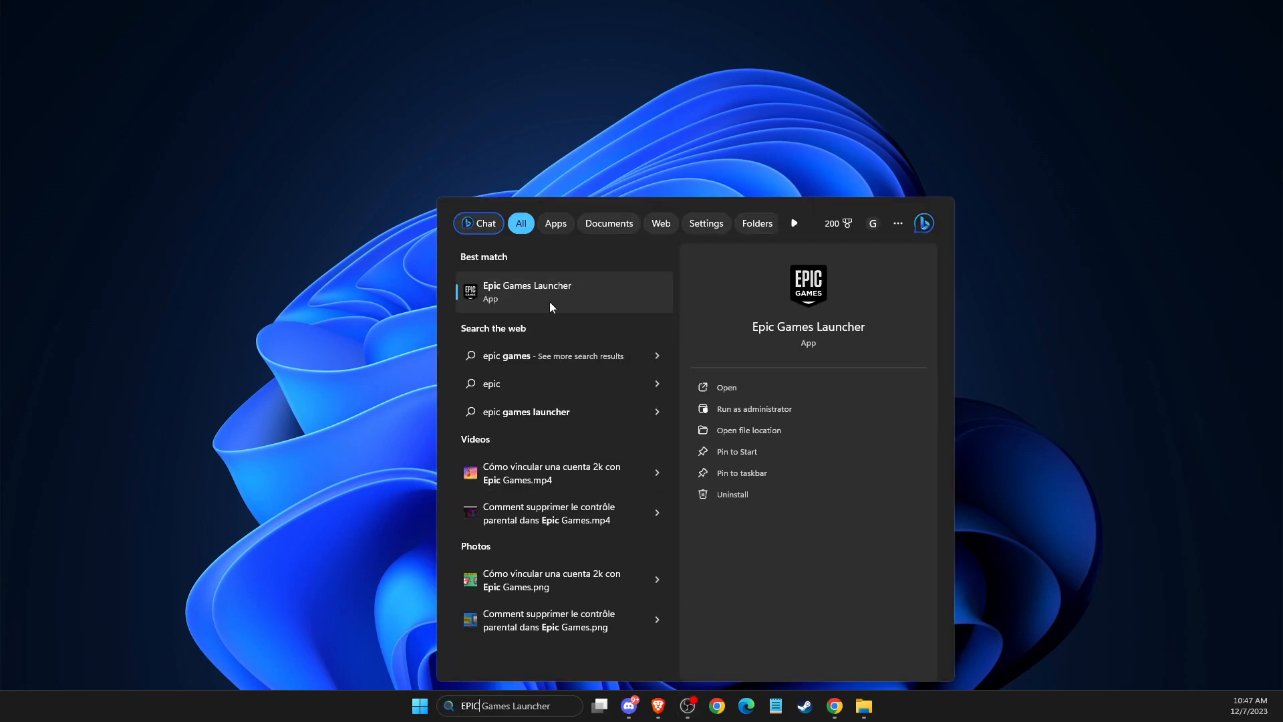
right_click(528, 291)
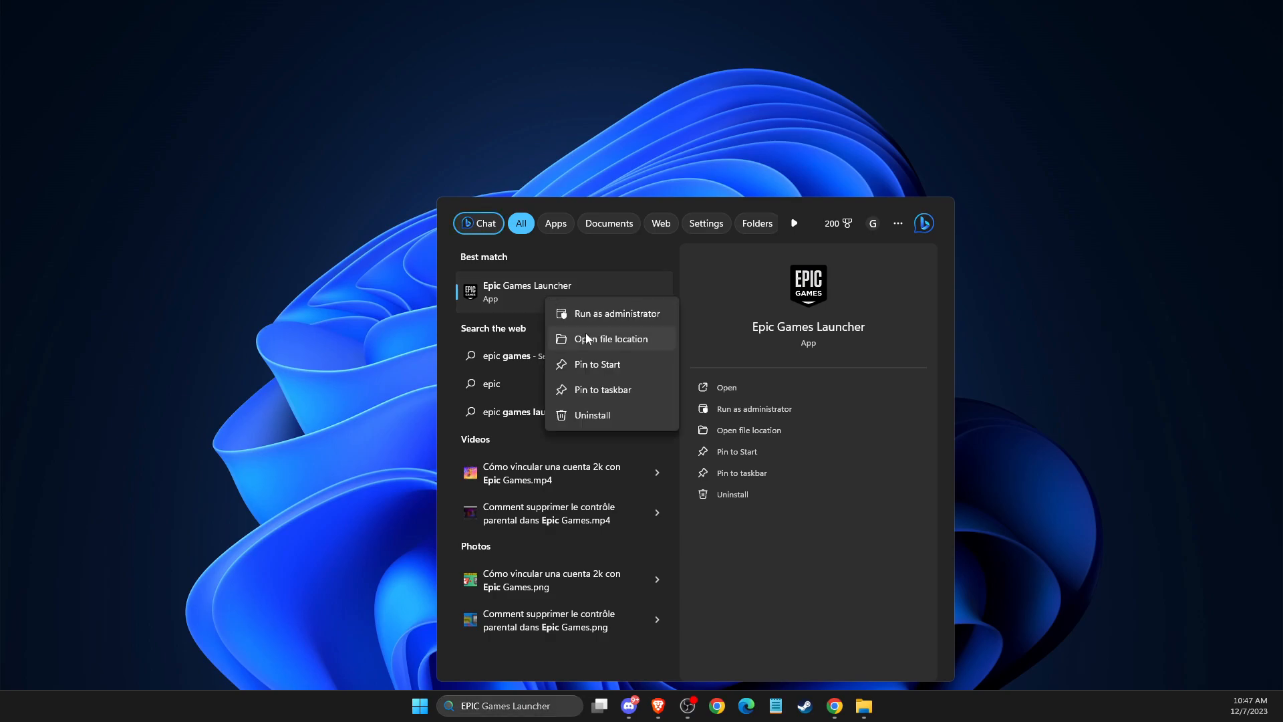
click(609, 338)
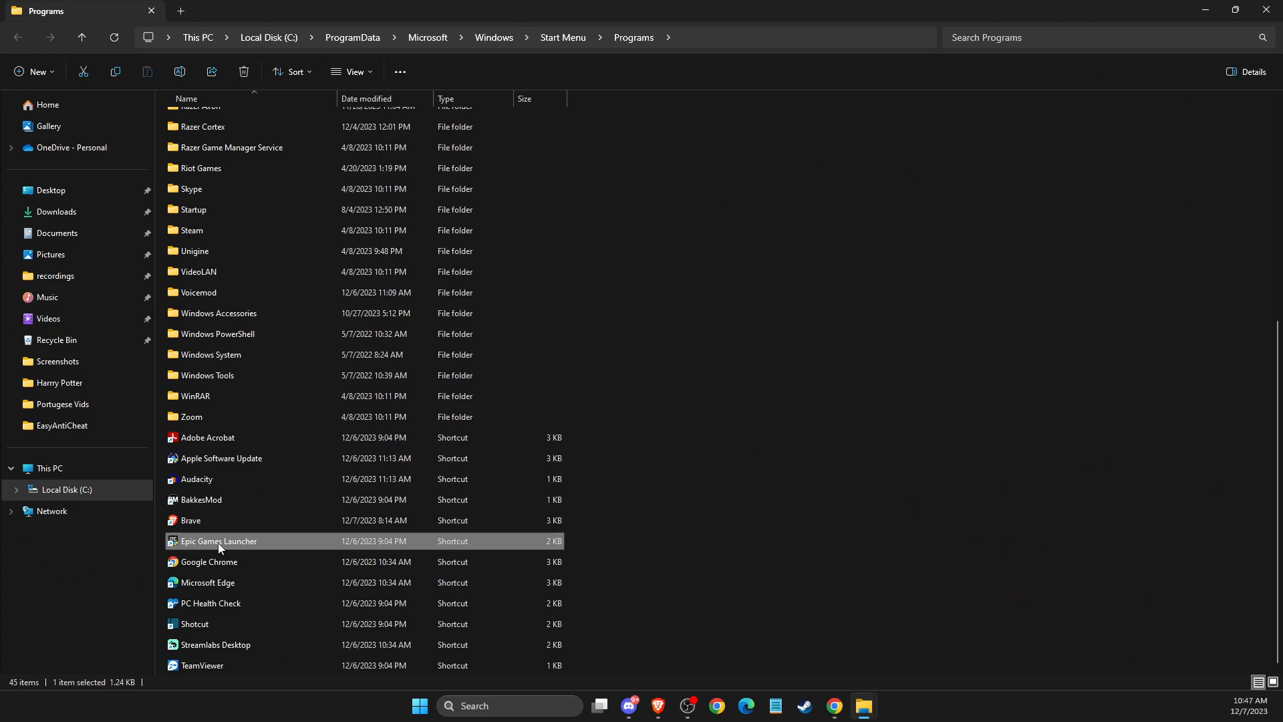
Disable compatibility mode for EpicGamesLauncher.exe, keeping run as administrator, and apply
right_click(218, 541)
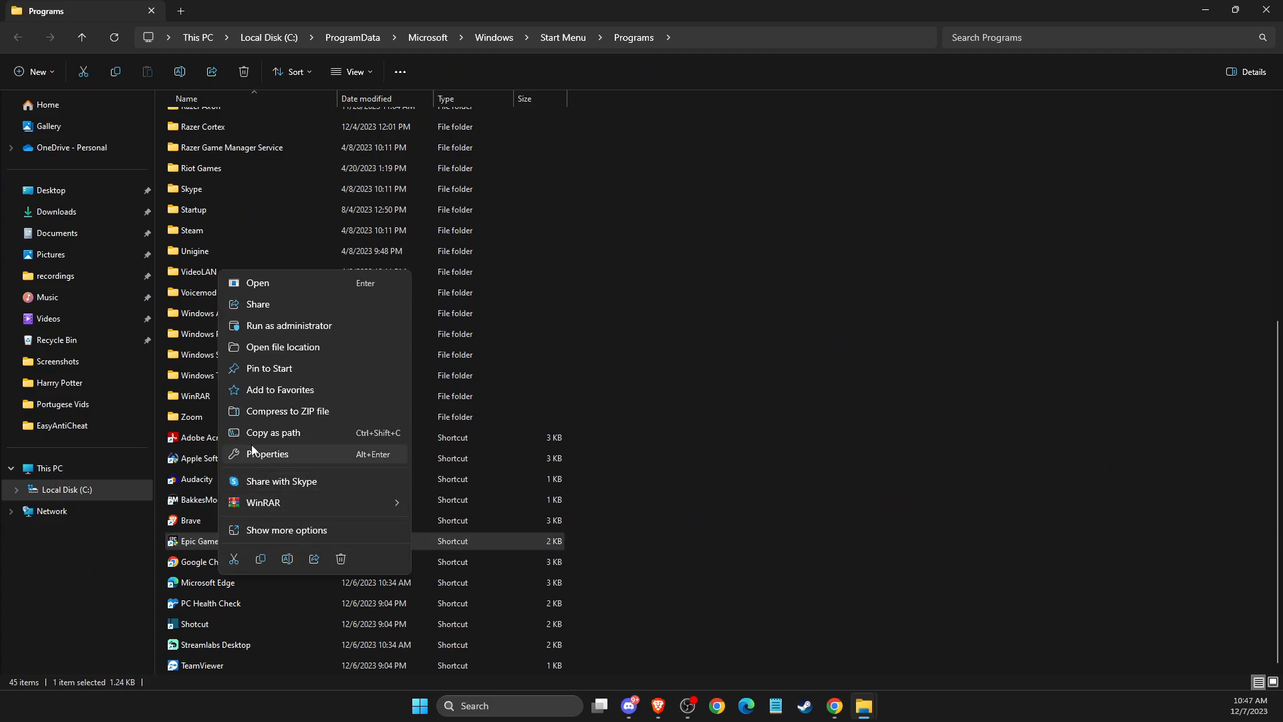
click(285, 347)
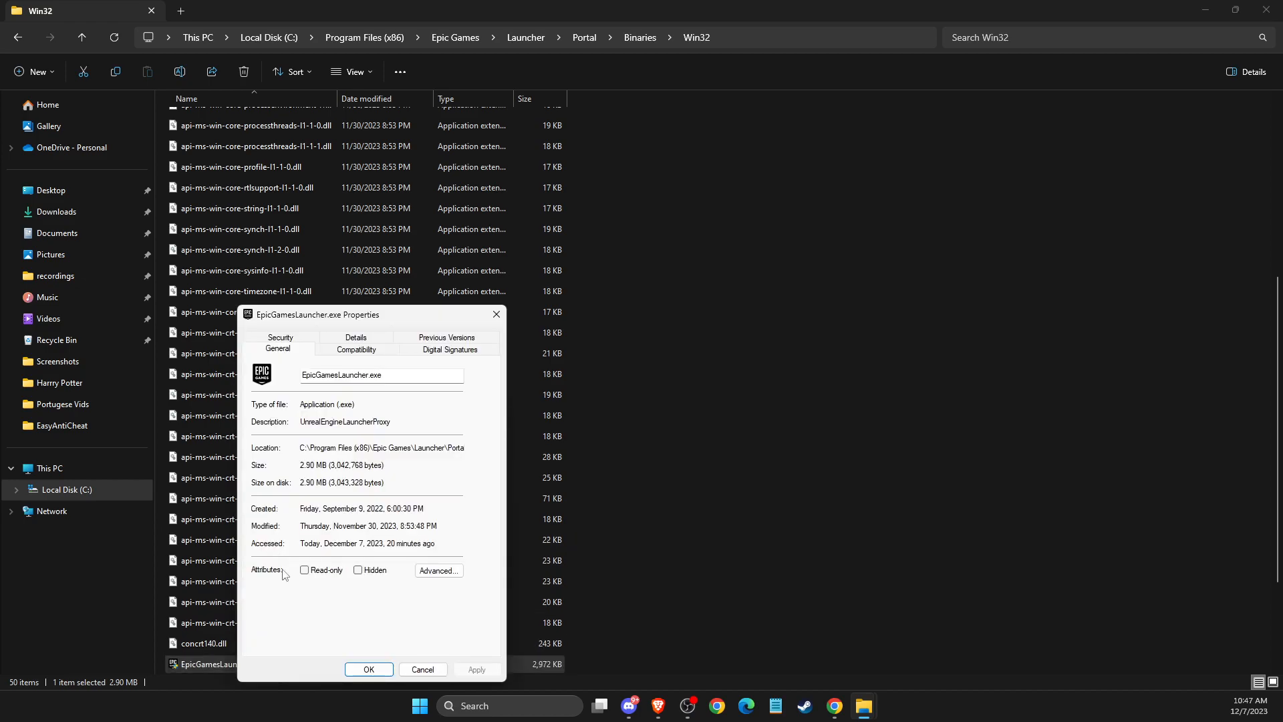
click(355, 348)
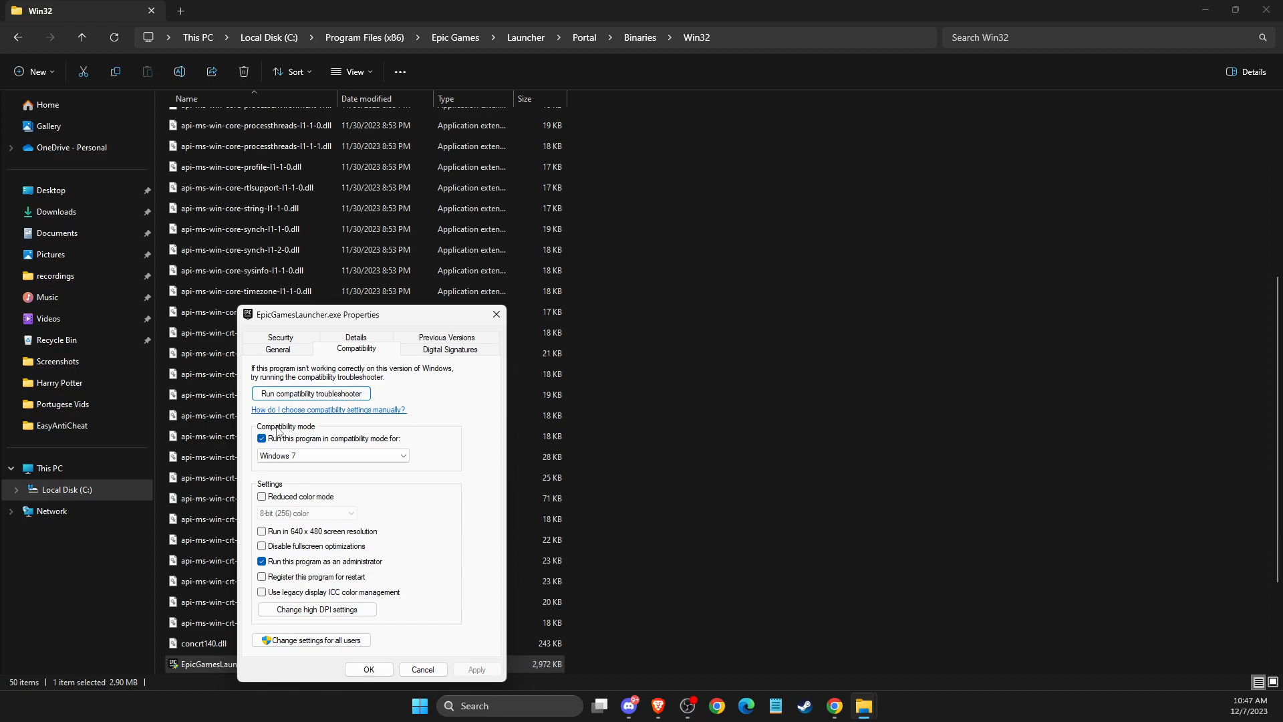
click(262, 439)
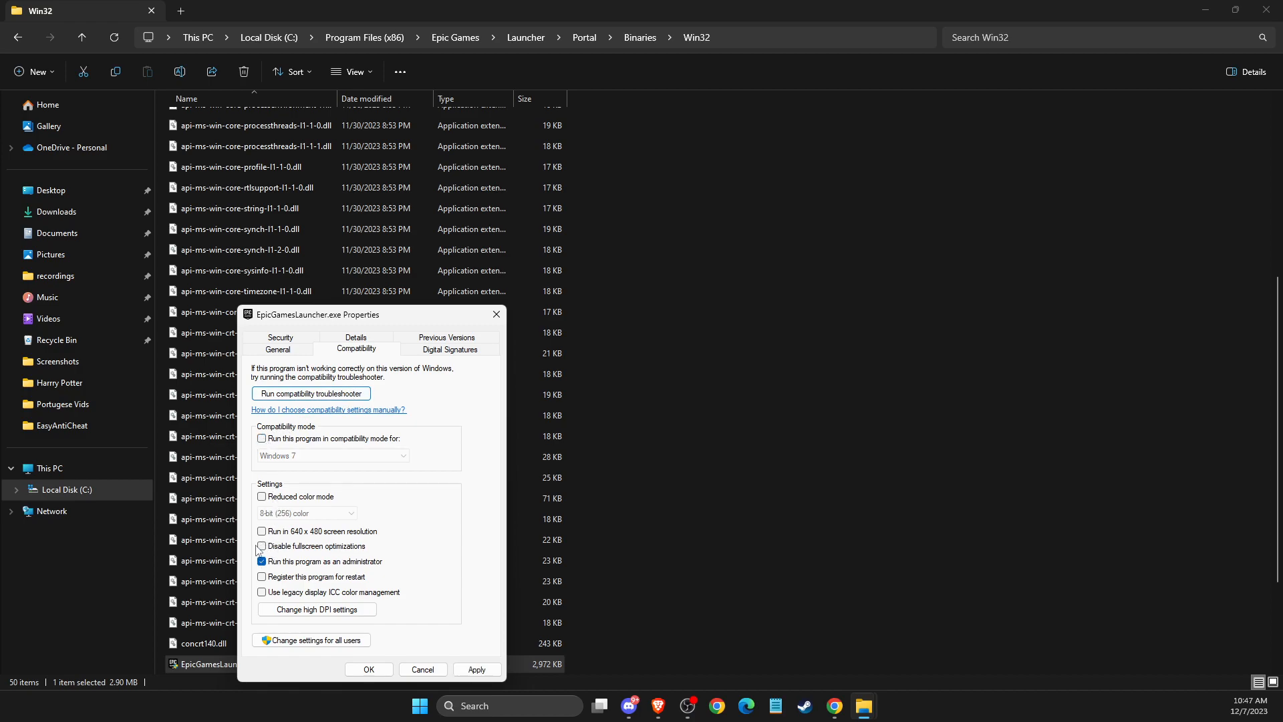
click(262, 545)
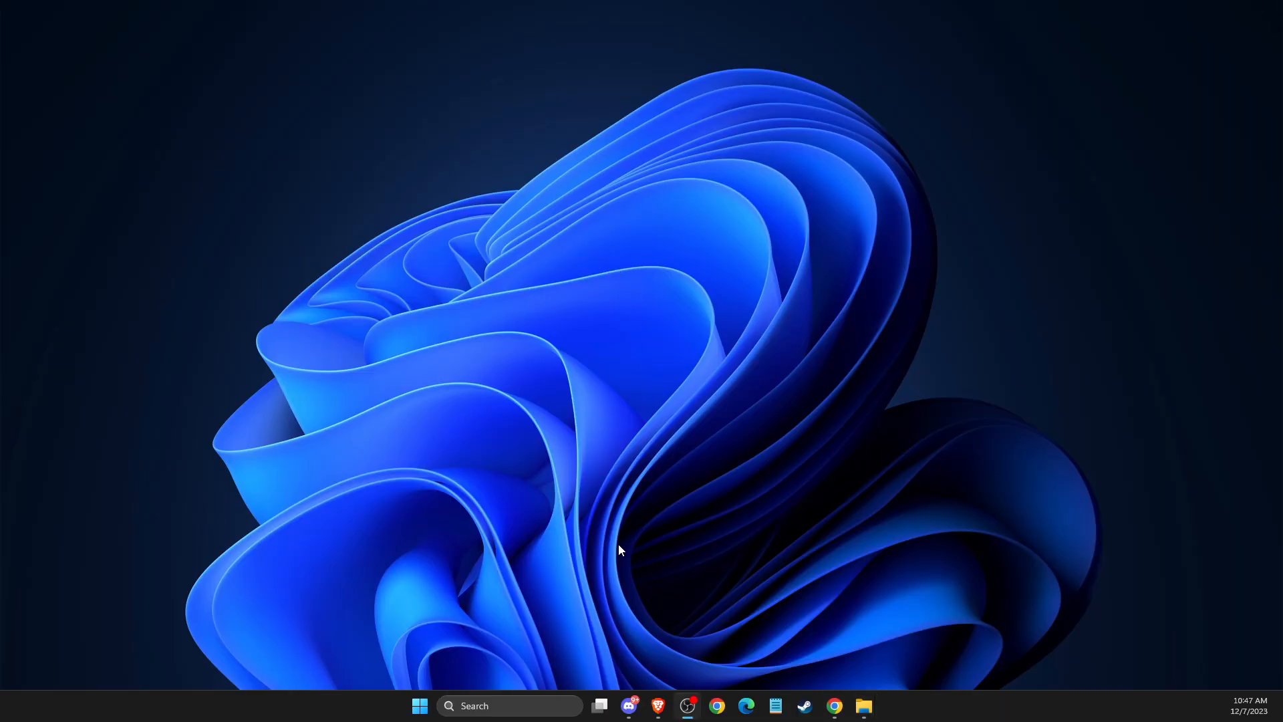
Open the %LOCALAPPDATA% folder through the Run dialog
click(508, 705)
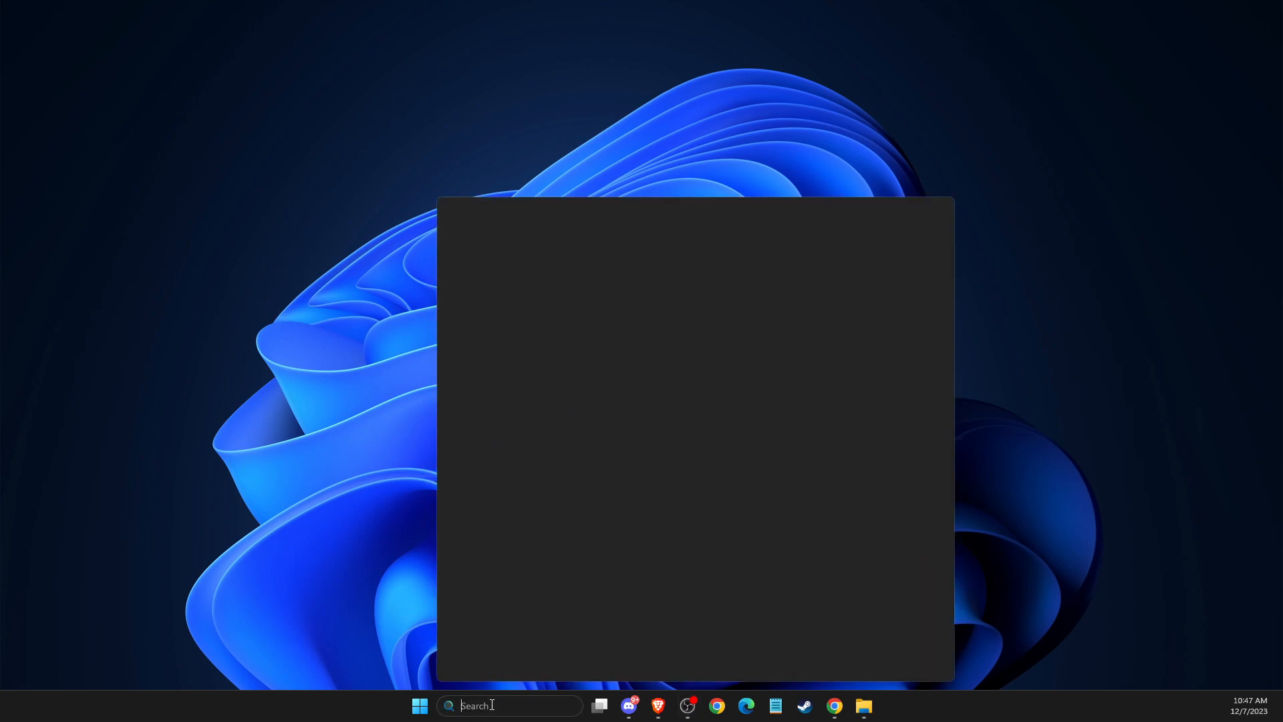
text(RU)
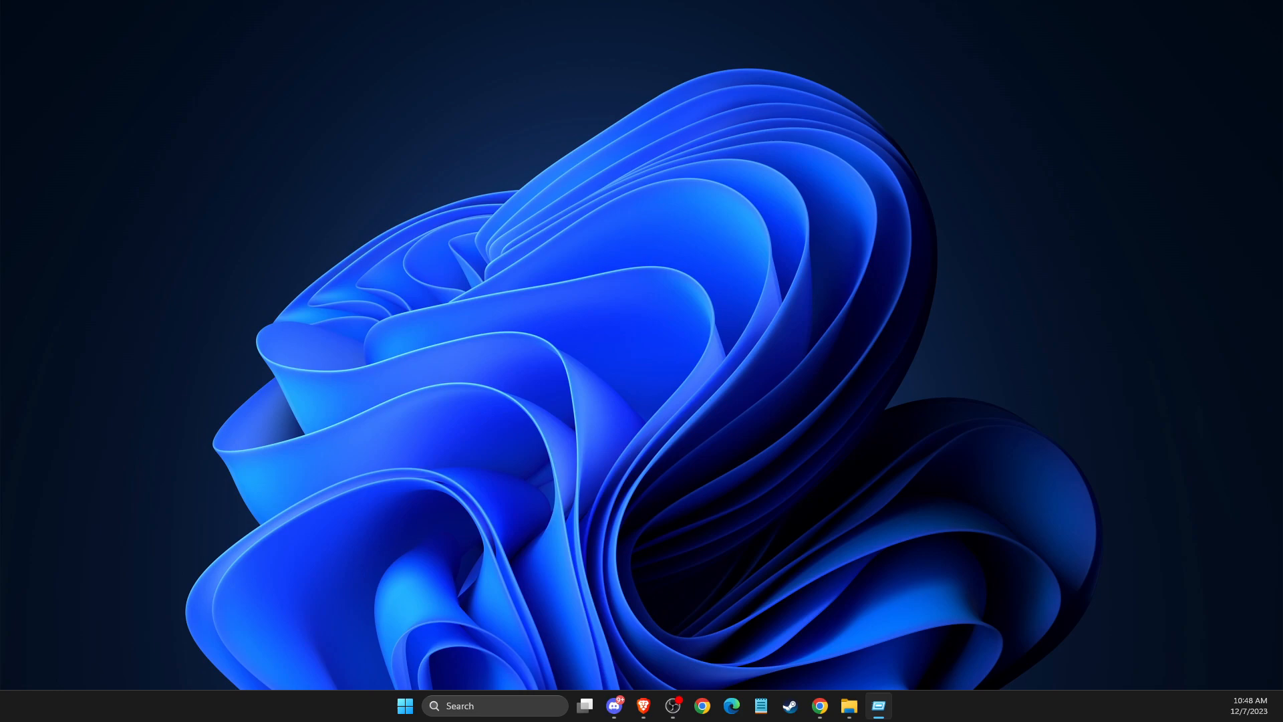
key(Win+r)
text(%LOCALAPPDATA%)
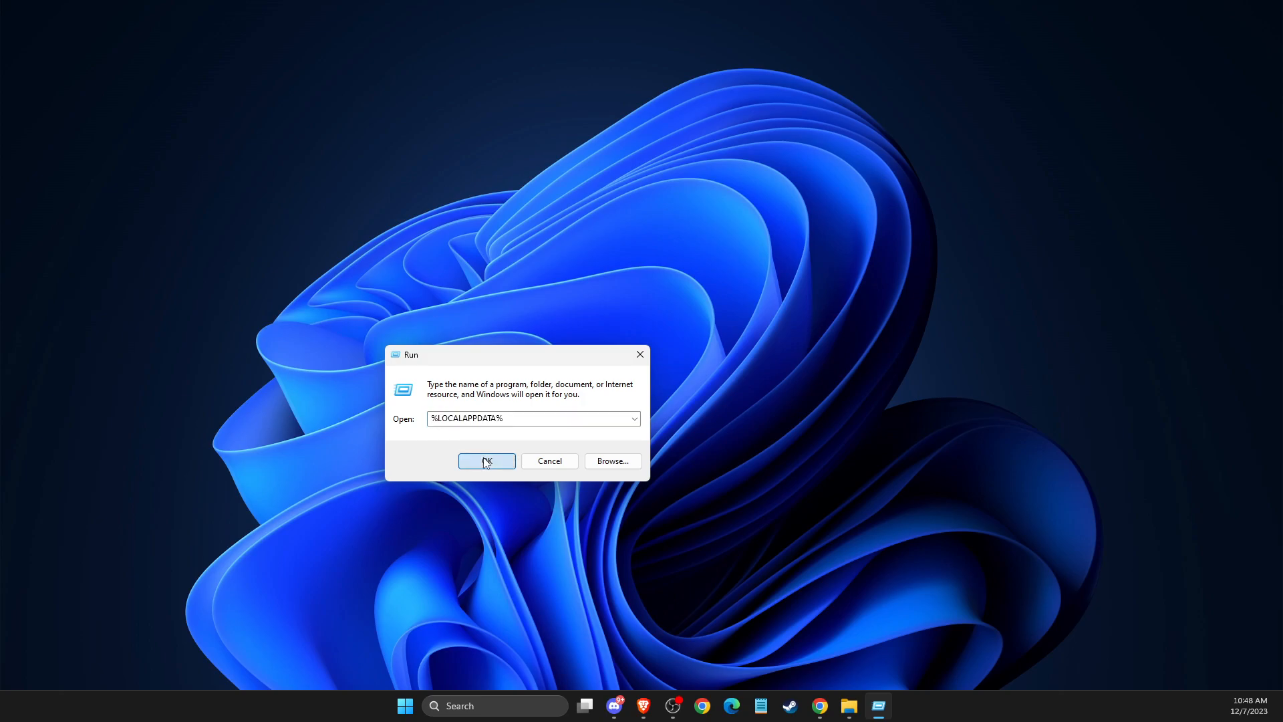
click(487, 462)
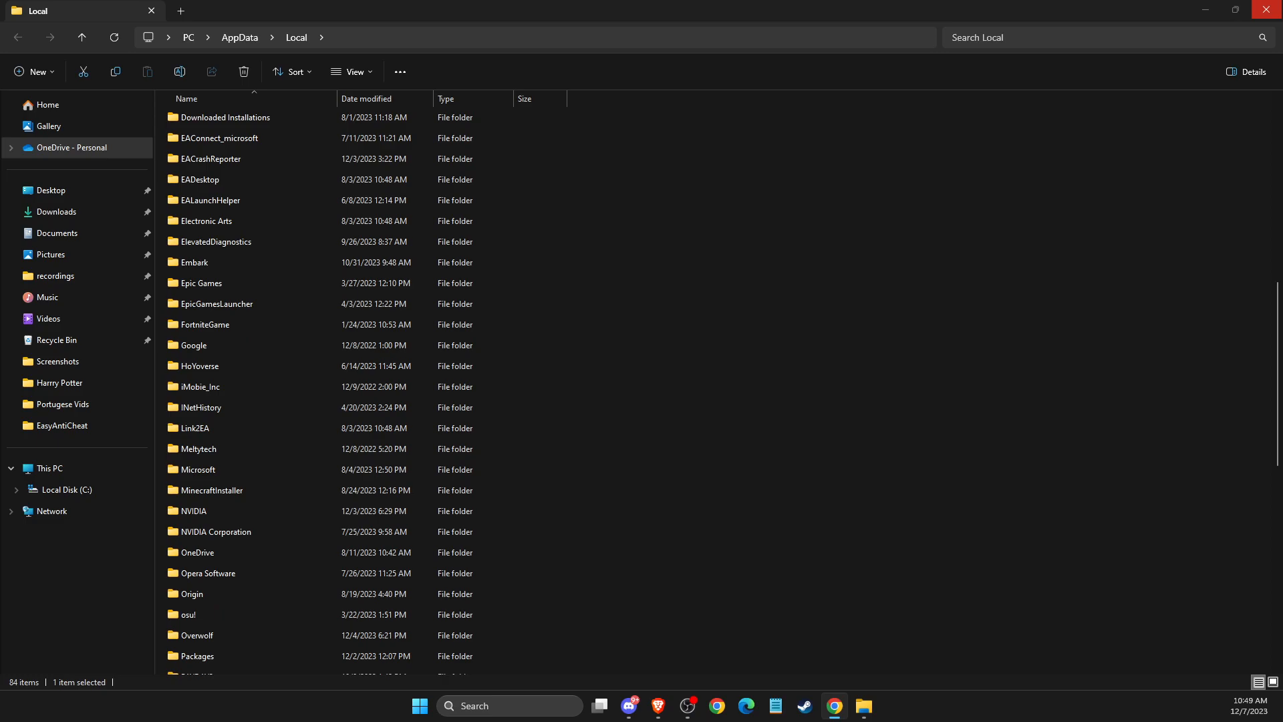
mouse_move(647, 393)
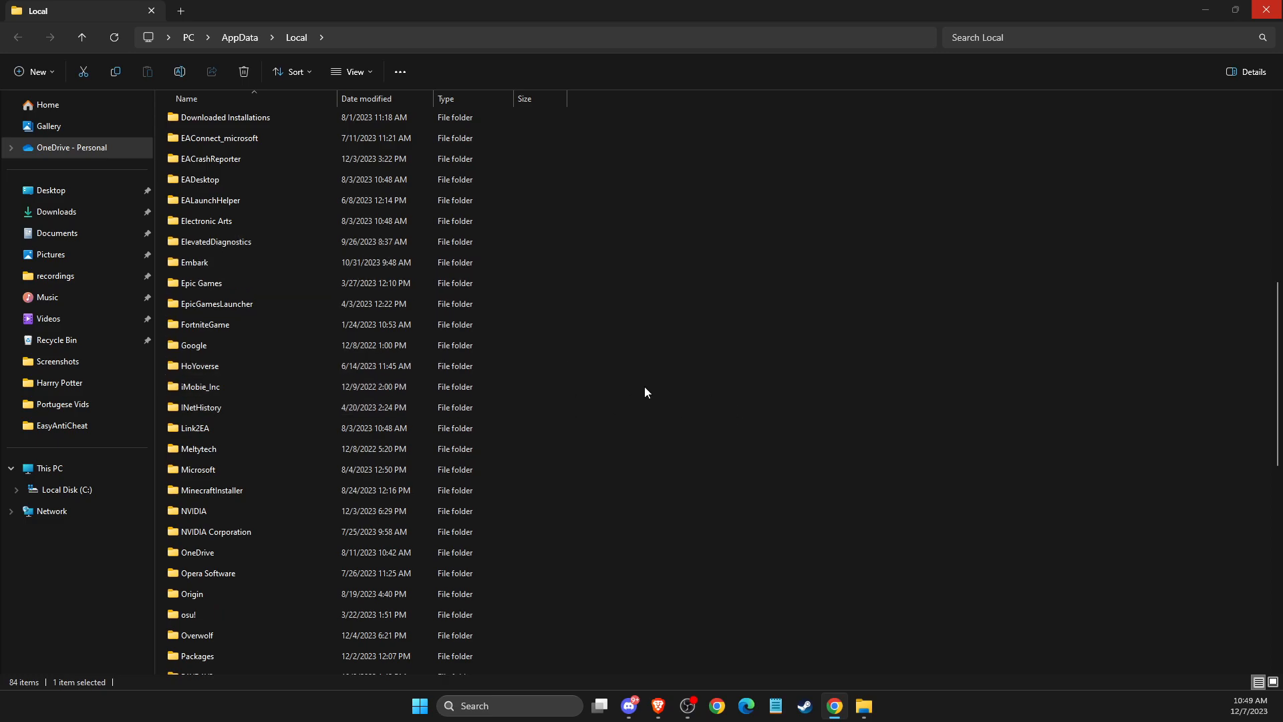
mouse_move(643, 699)
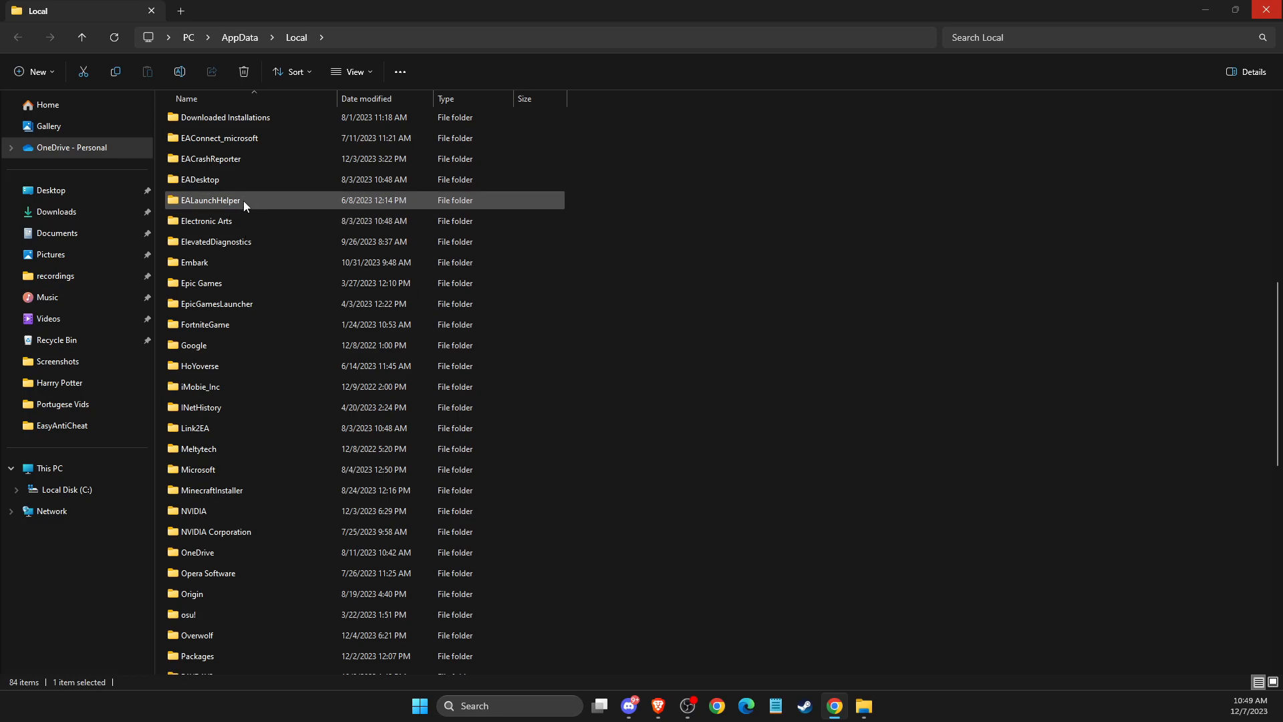
Select the Epic Games, EpicGamesLauncher and UnrealEngine folders, then search for Epic Games Launcher
click(214, 242)
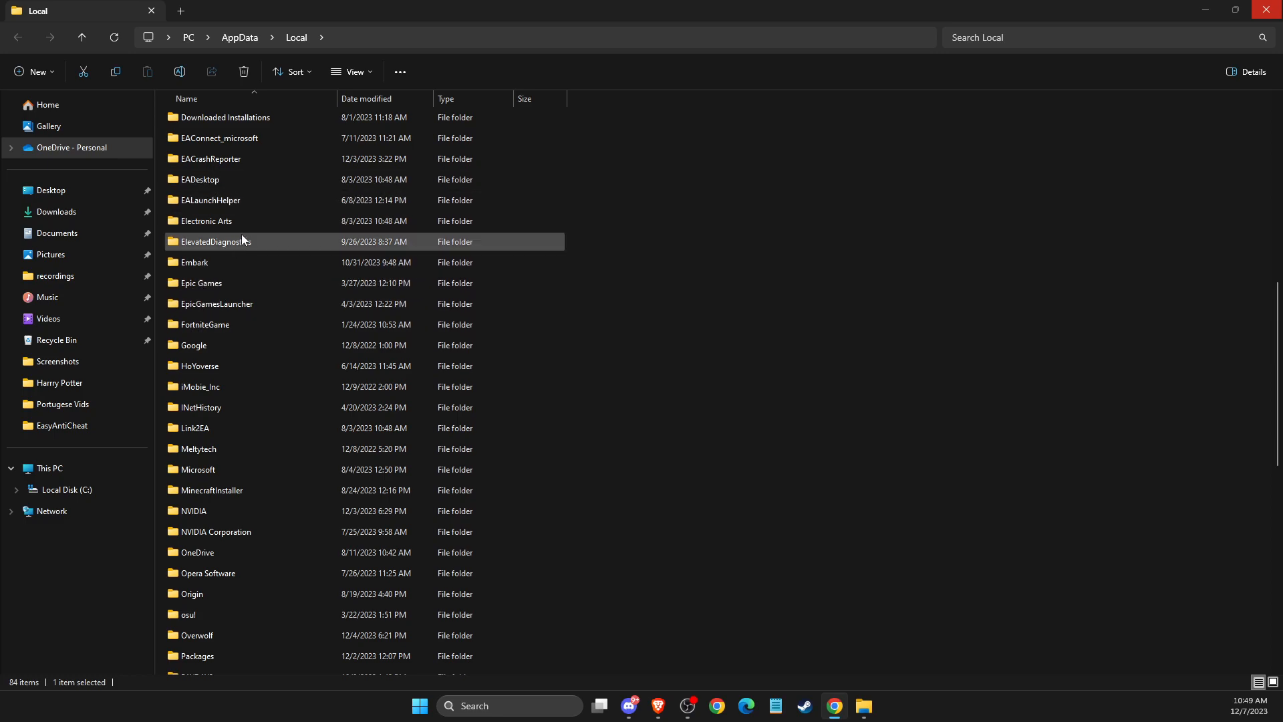
click(200, 282)
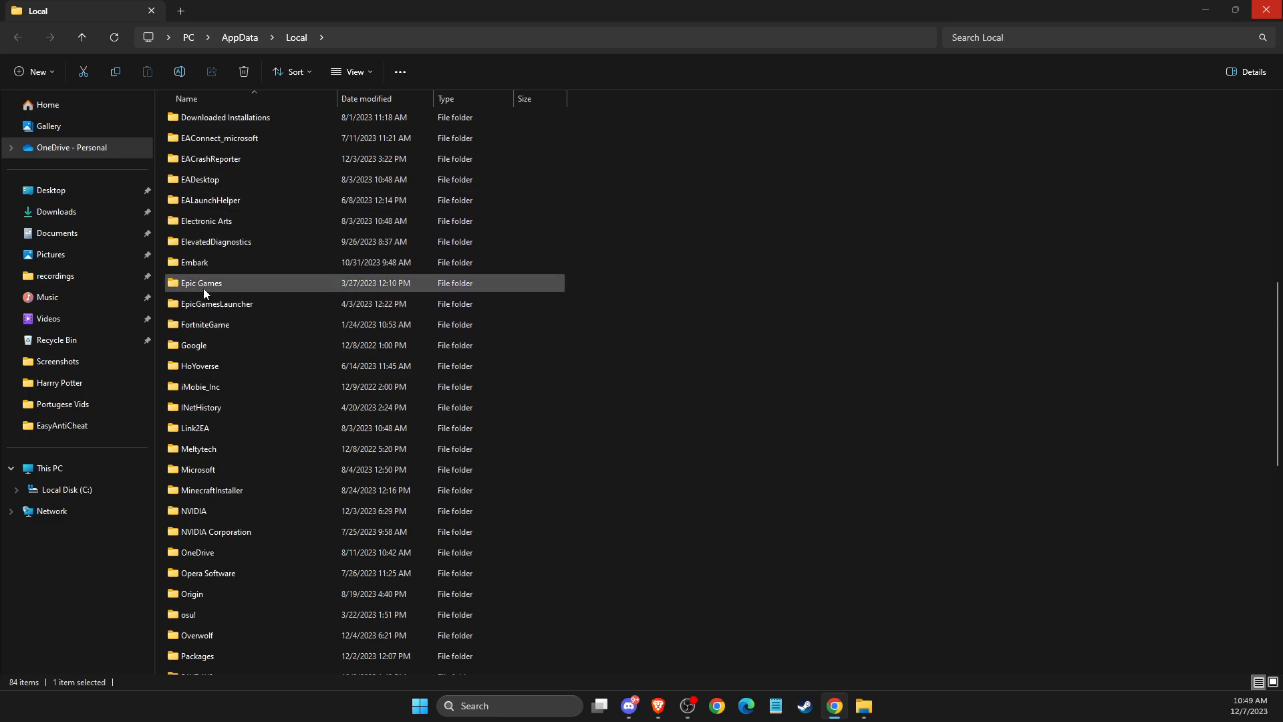
click(216, 304)
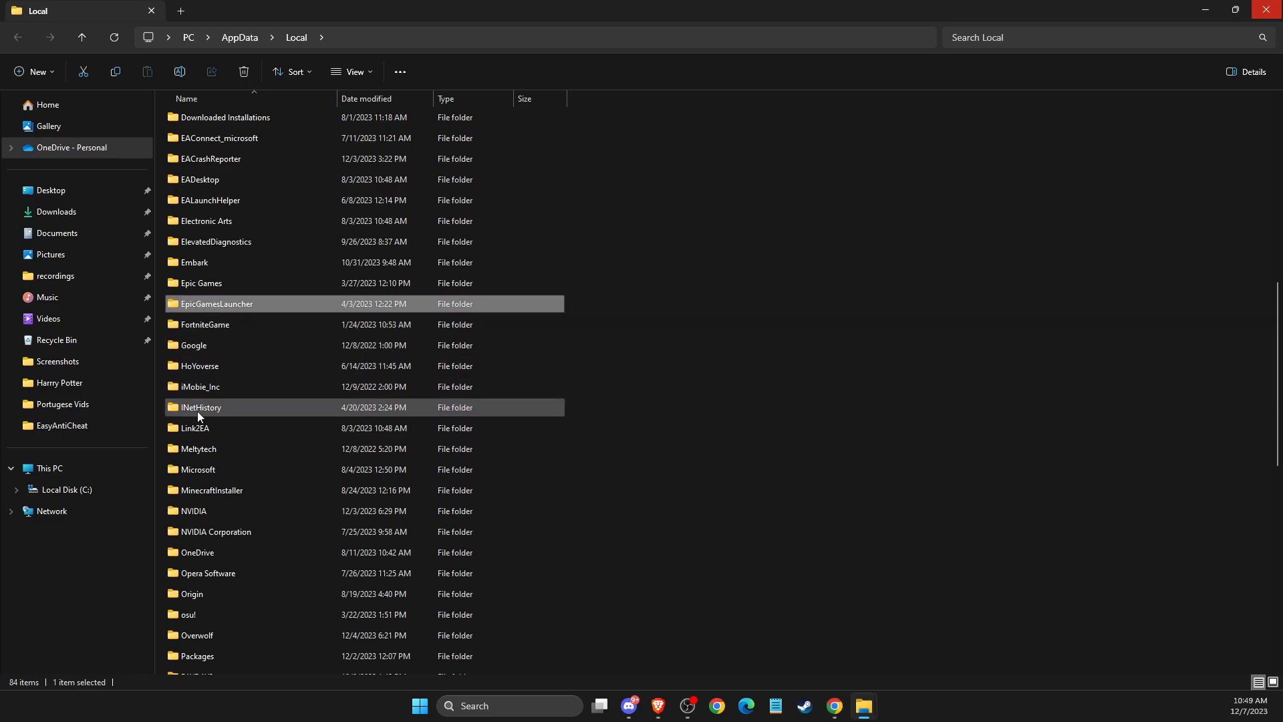
scroll(down, 3)
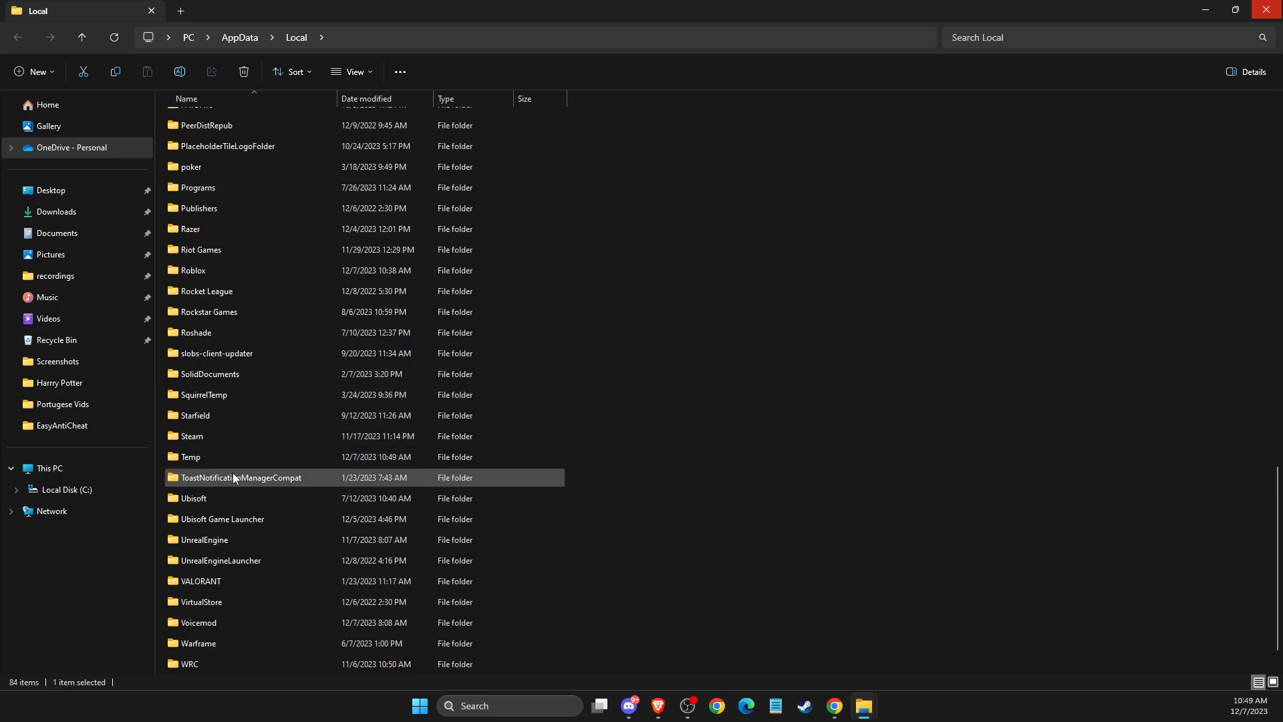
click(215, 539)
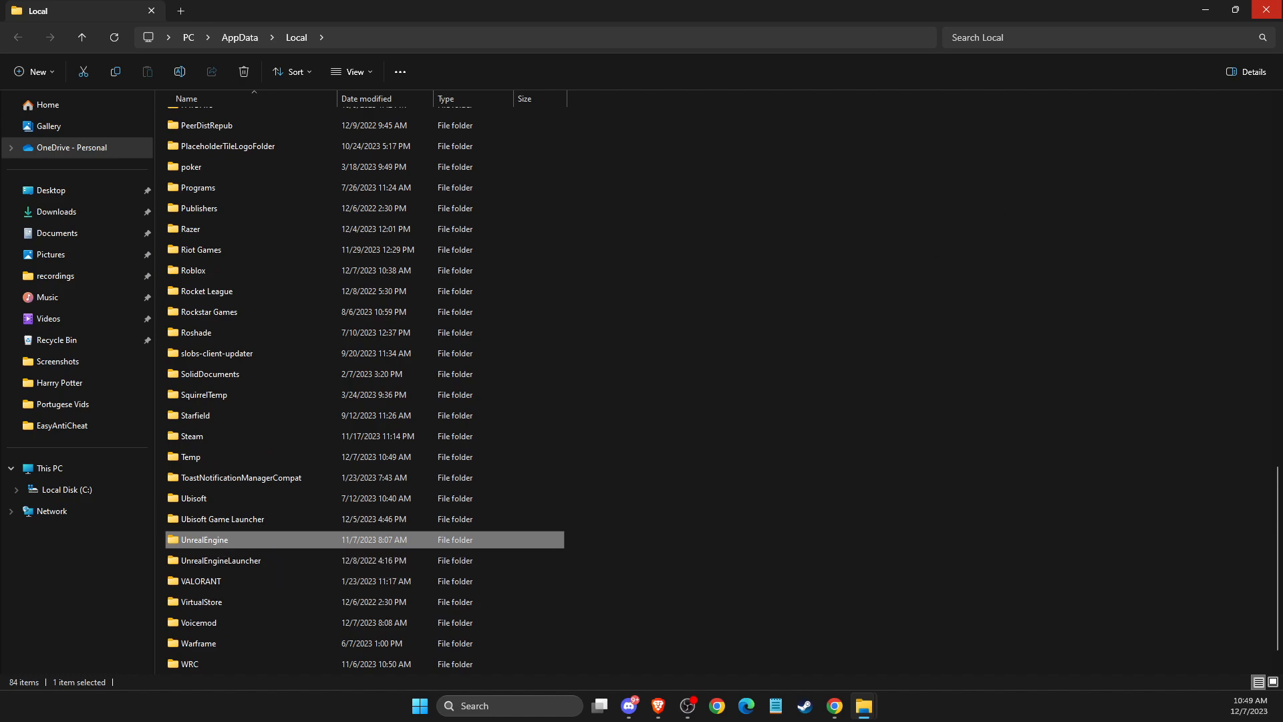
click(1237, 9)
text(EPIC Games Launcher)
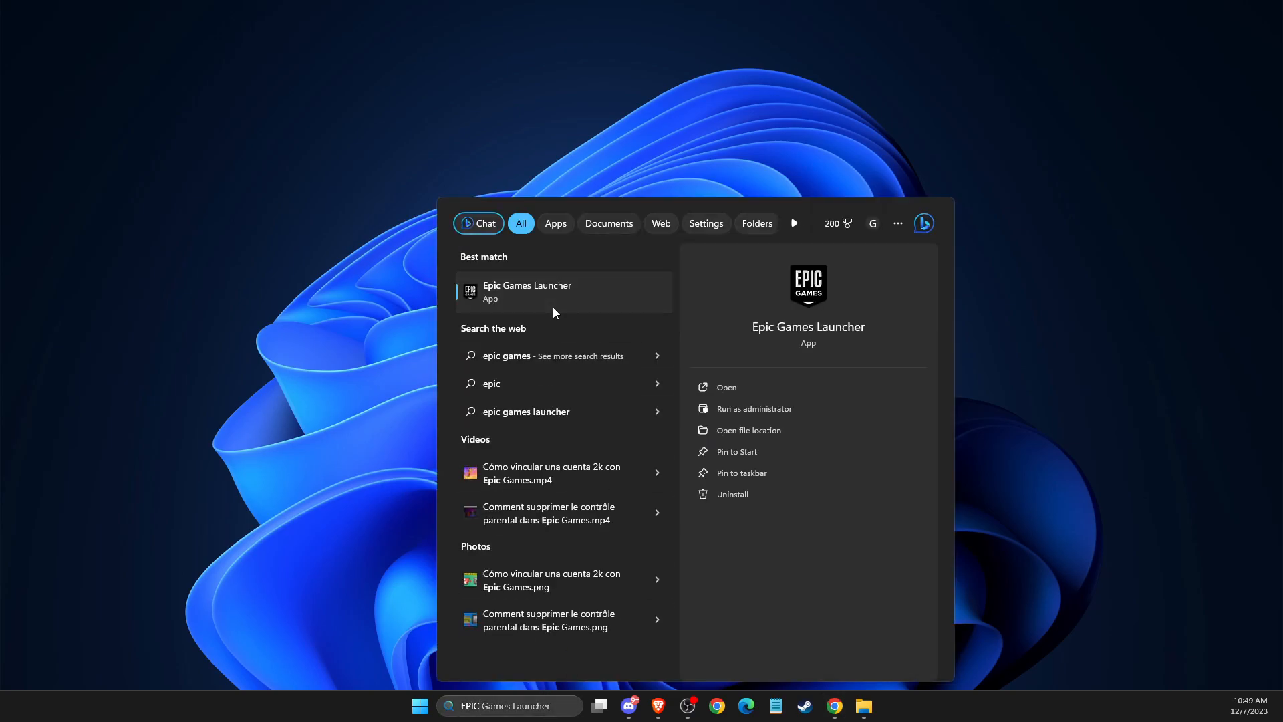
Launch Epic Games Launcher and show Fortnite's options menu in the Library
click(725, 387)
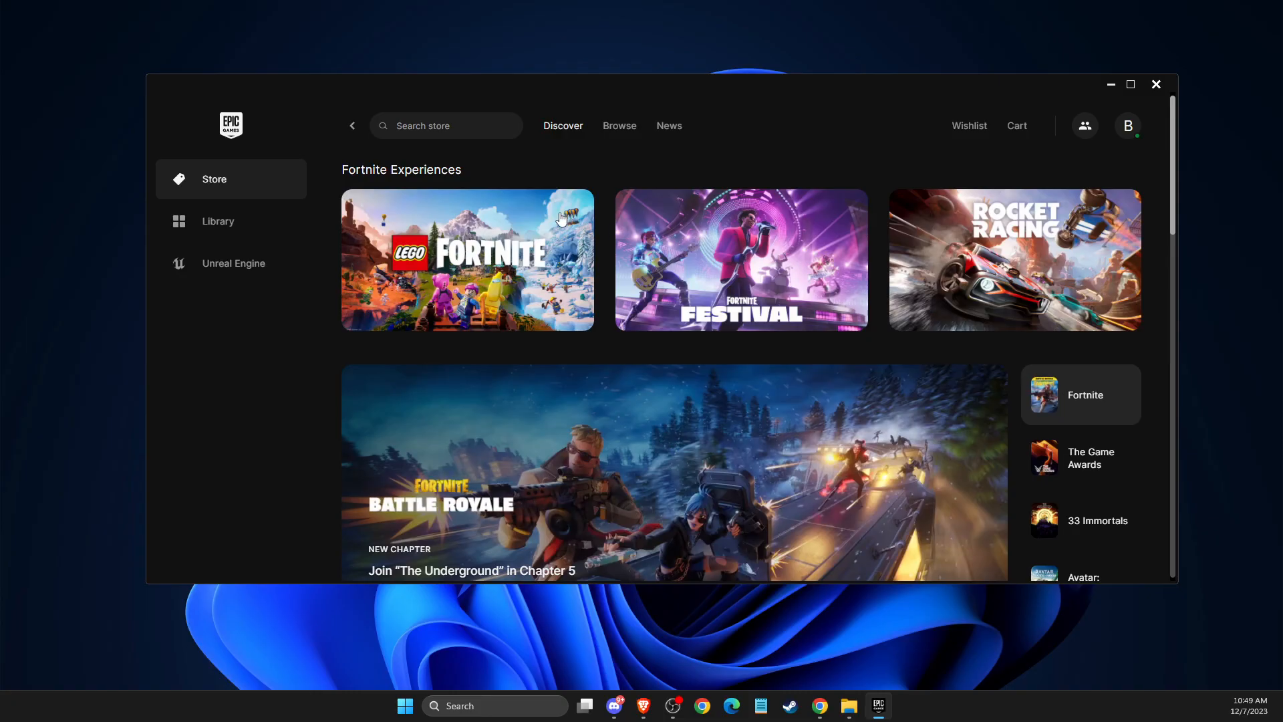
click(218, 220)
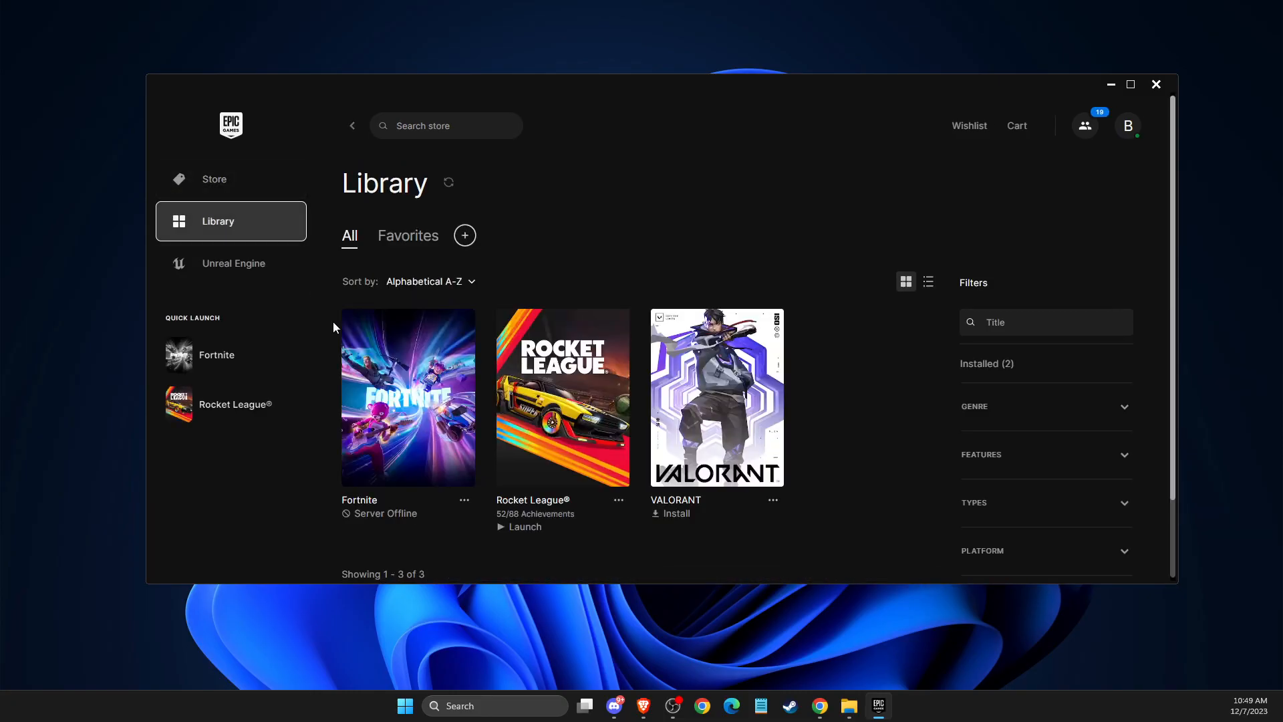
click(463, 499)
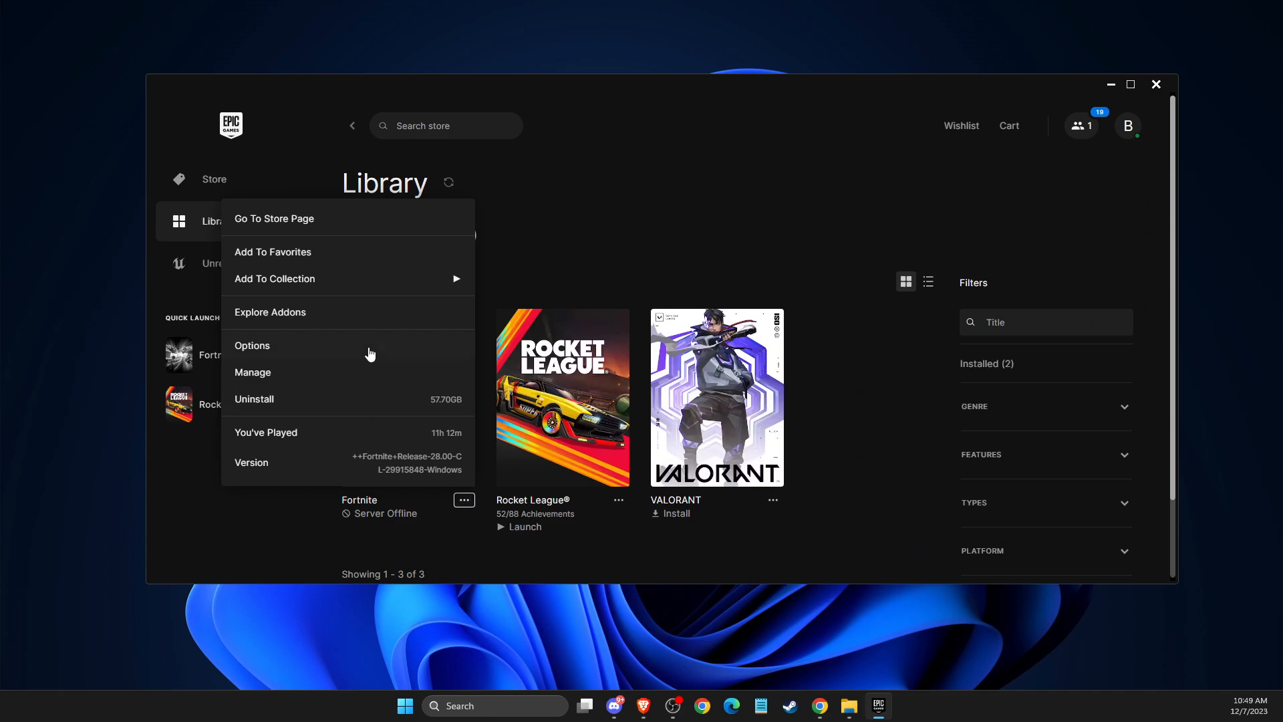
Open Fortnite's Manage settings and its install location folder
click(252, 371)
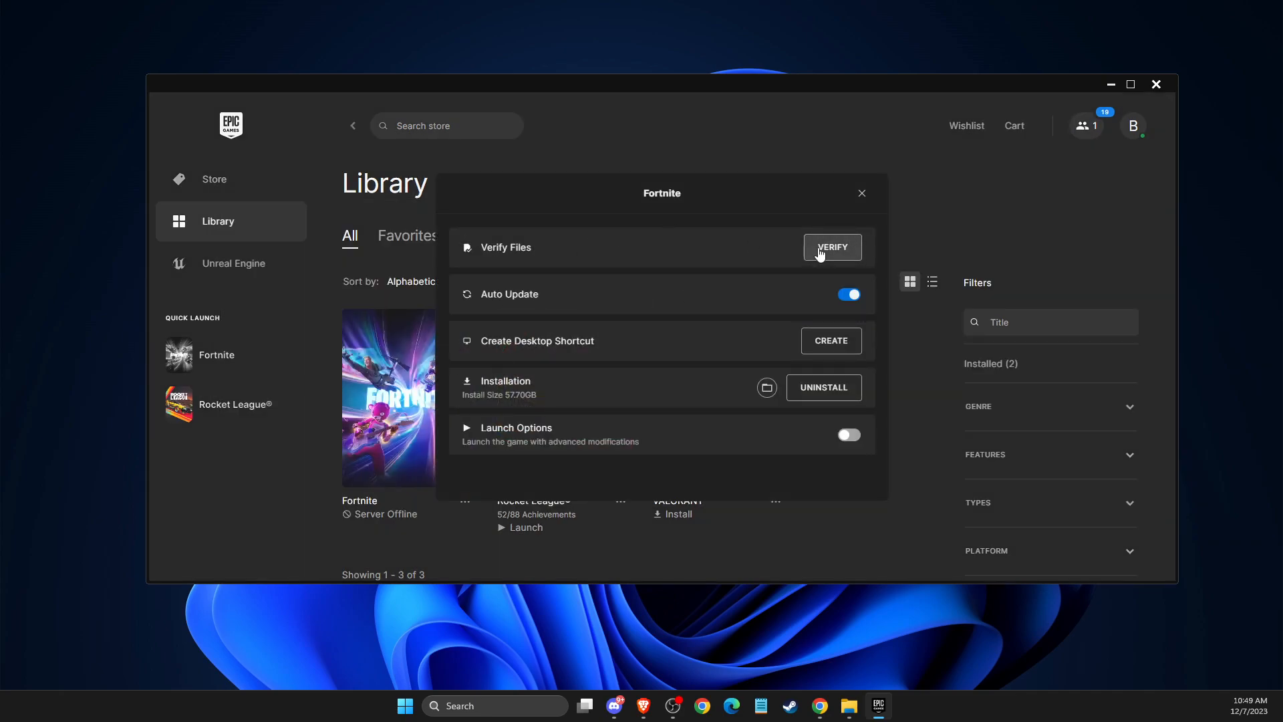
mouse_move(843, 251)
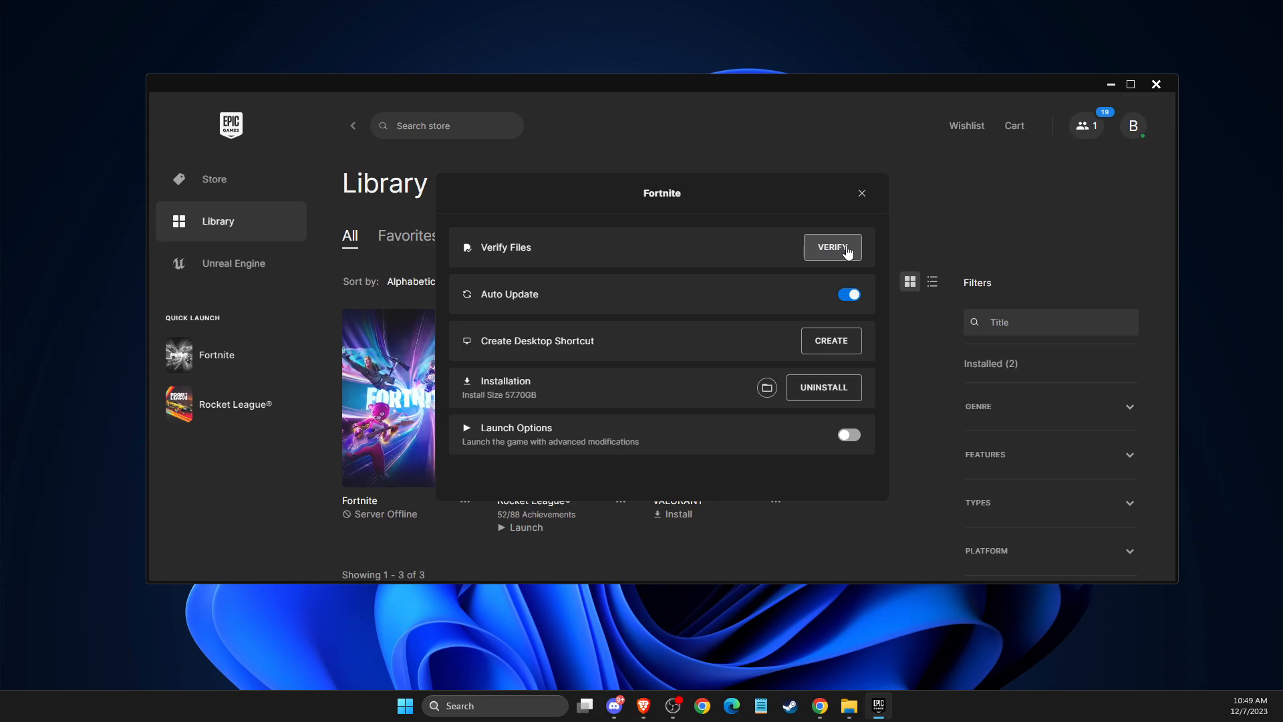
mouse_move(767, 251)
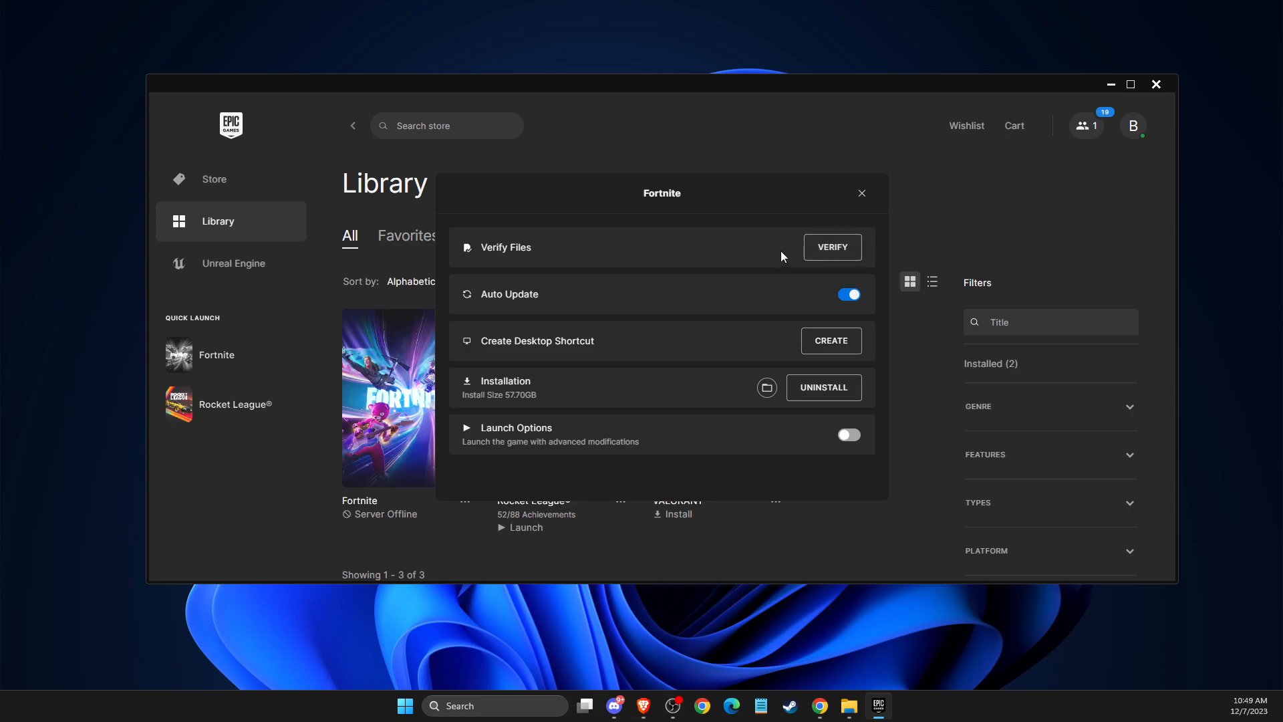
mouse_move(739, 249)
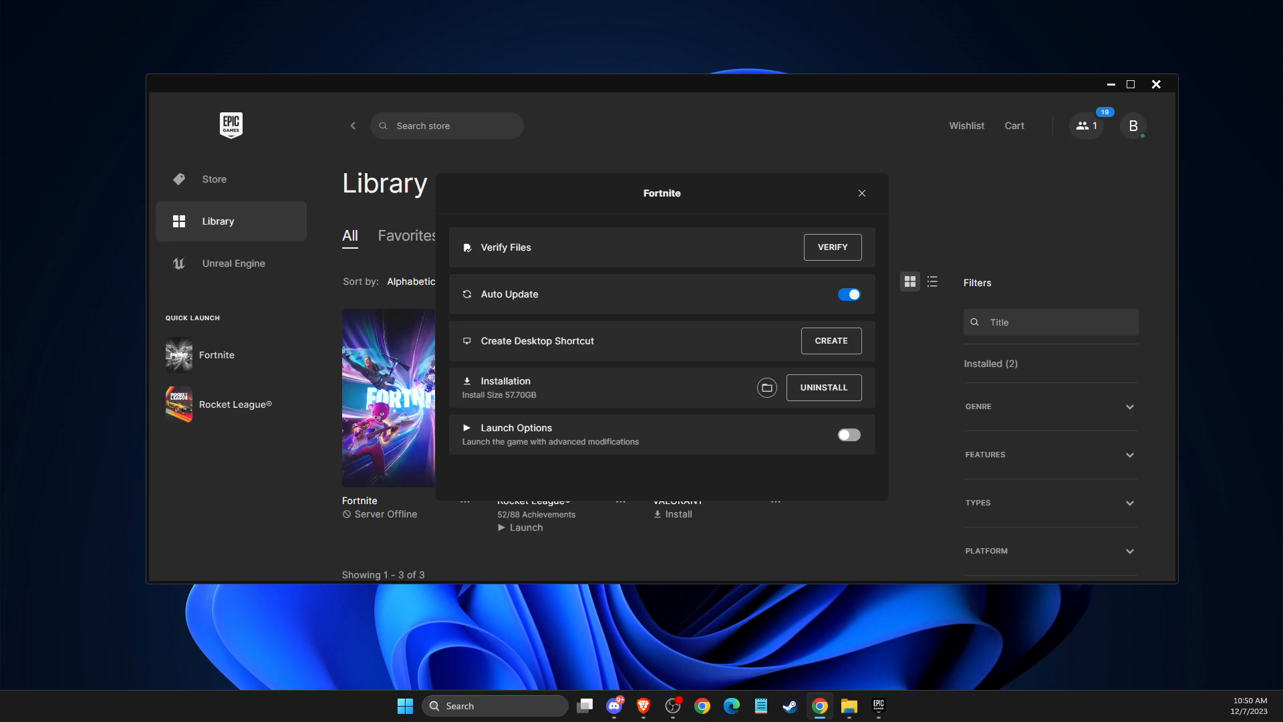
mouse_move(768, 388)
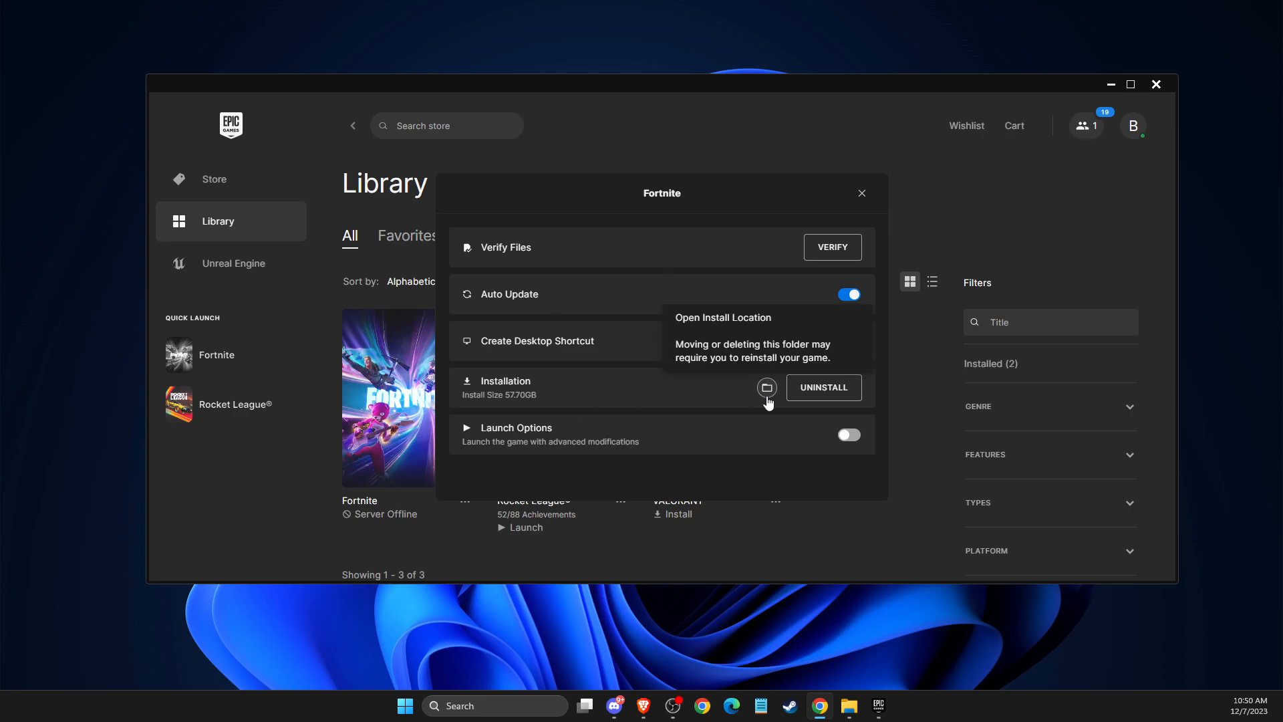
click(765, 388)
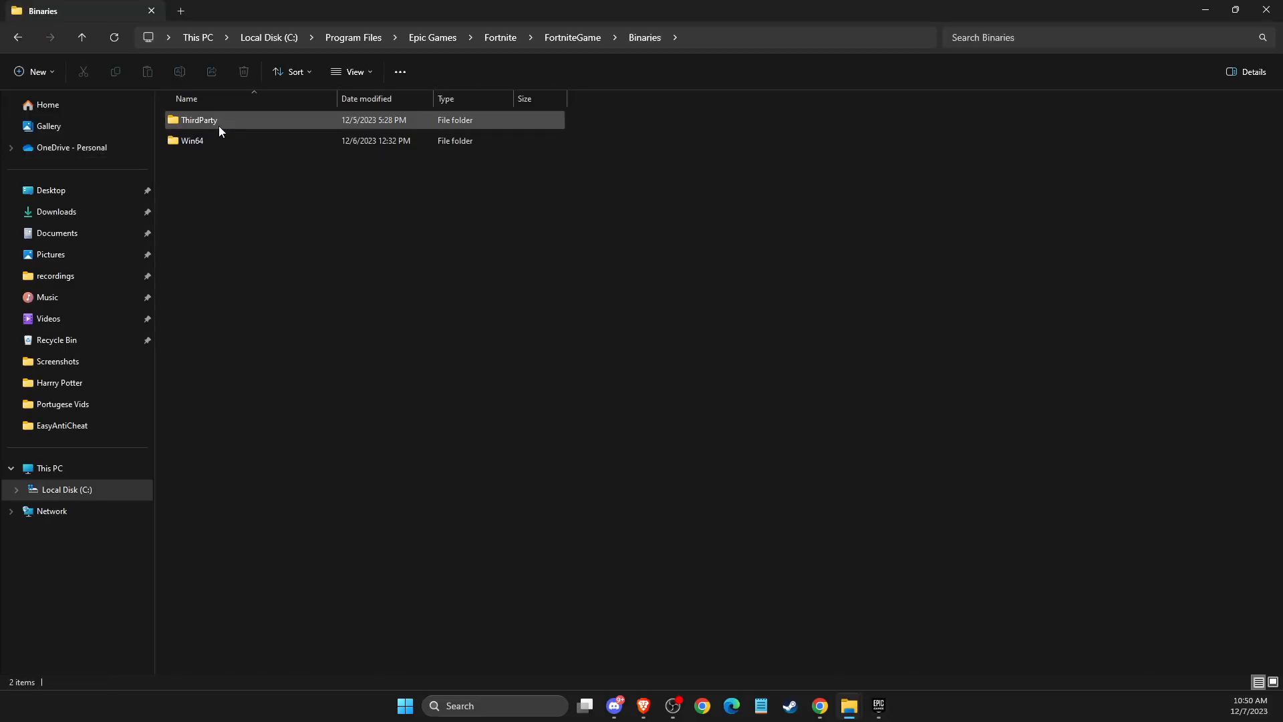
Show the Properties of FortniteClient-Win64-Shipping.exe inside the Win64 folder
double_click(191, 141)
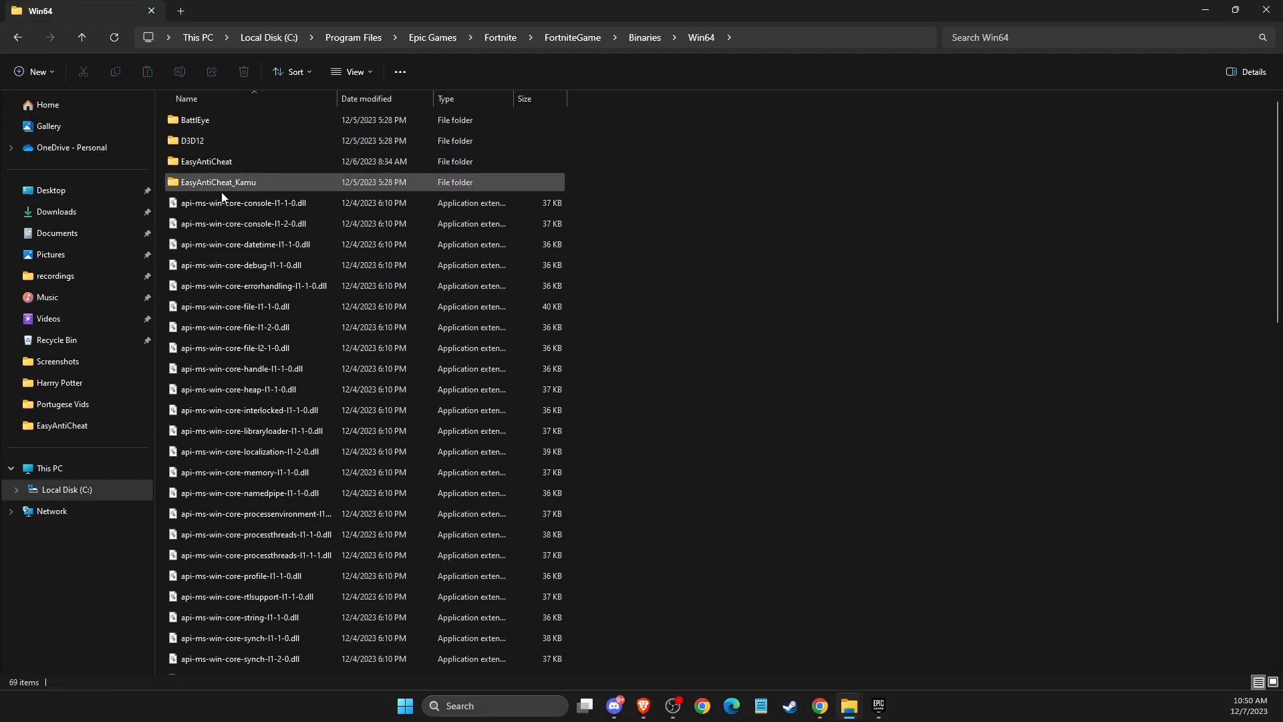
scroll(down, 3)
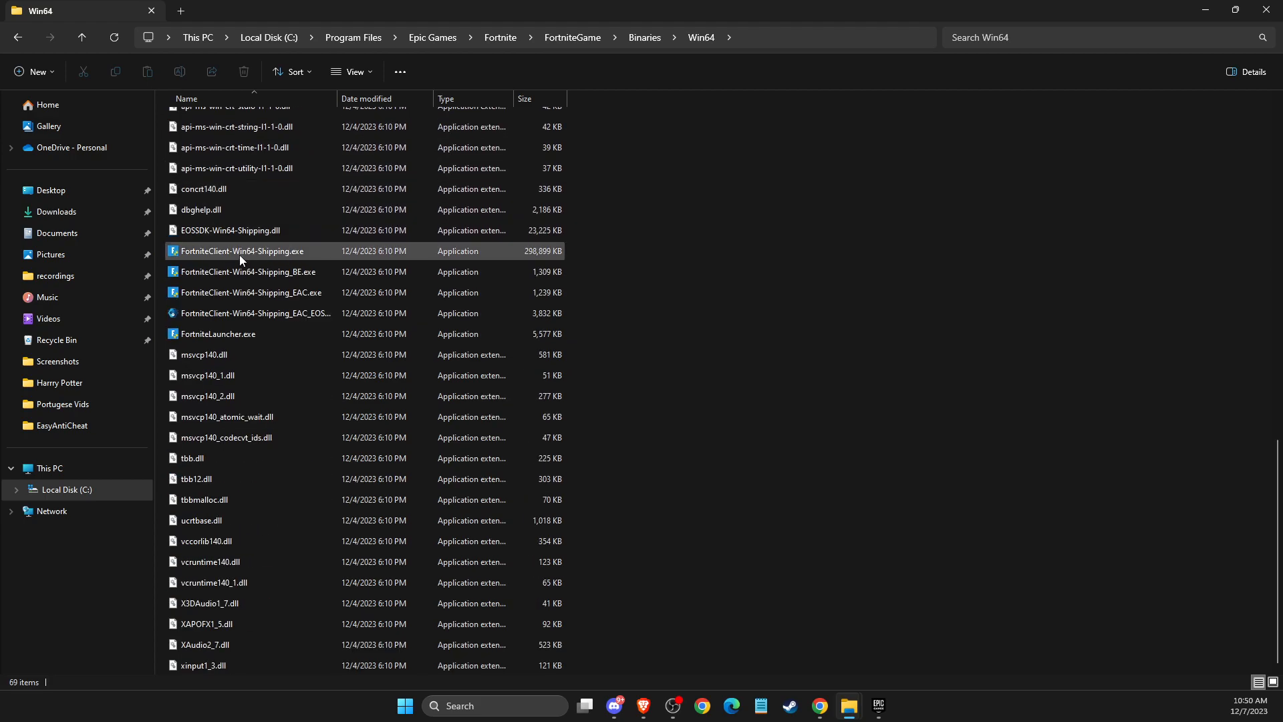
click(246, 271)
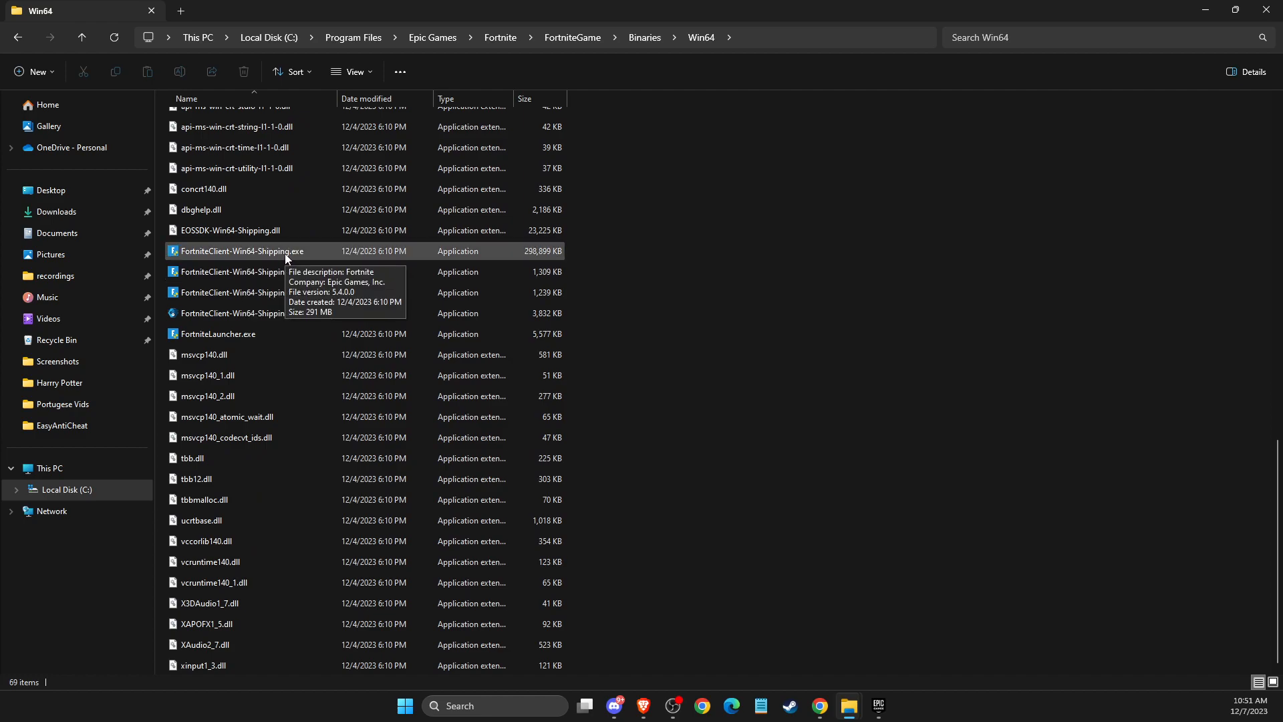
click(242, 249)
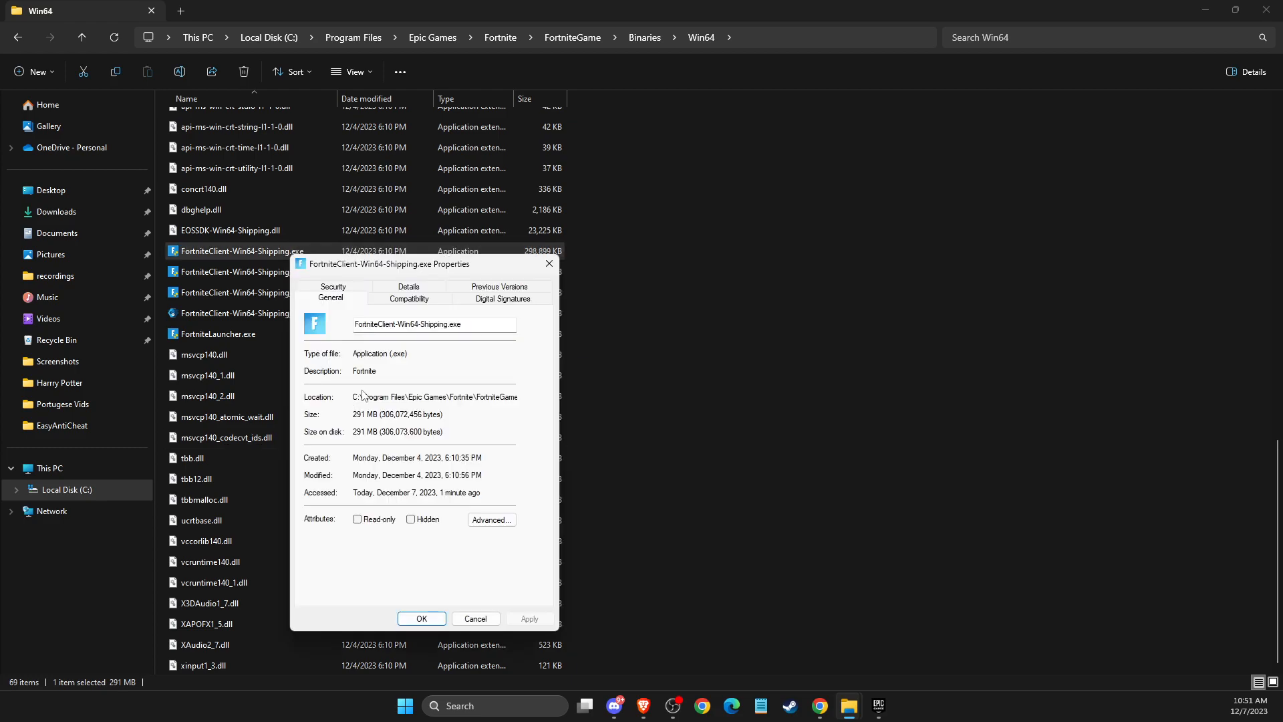
Keep Windows 8 compatibility mode, turn off run as administrator, and save the settings
click(409, 296)
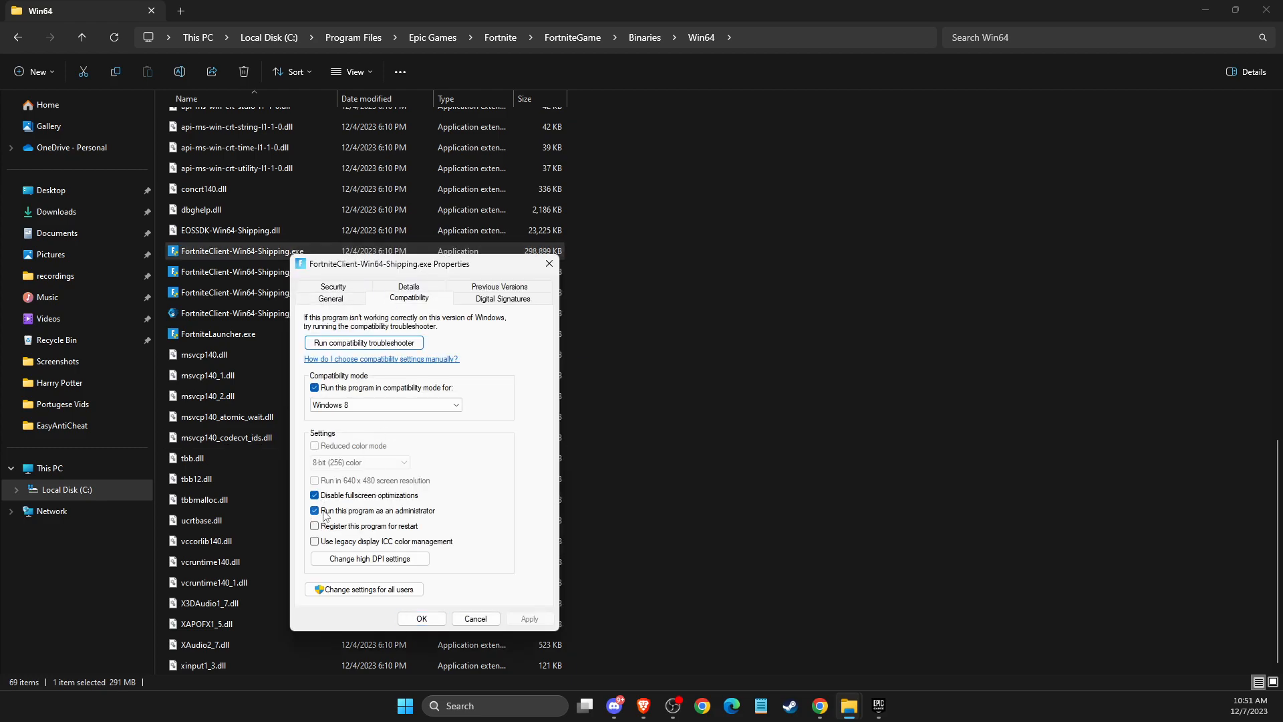
click(314, 509)
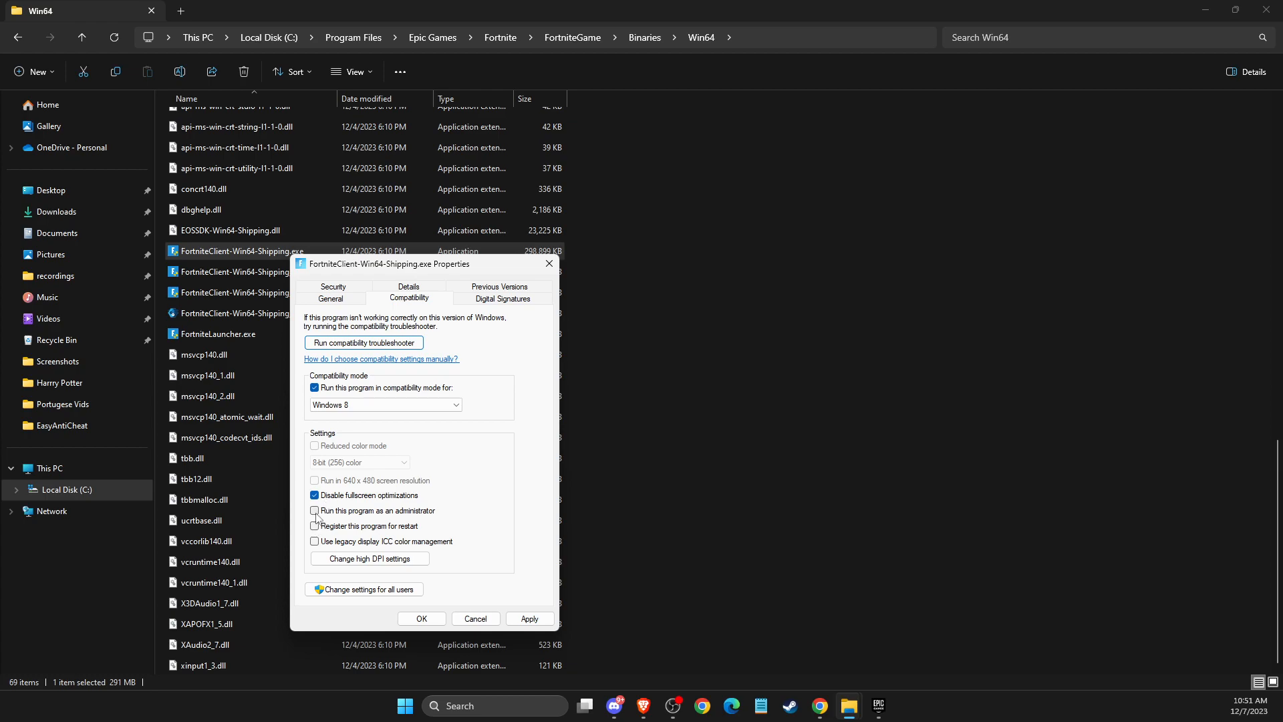
click(314, 509)
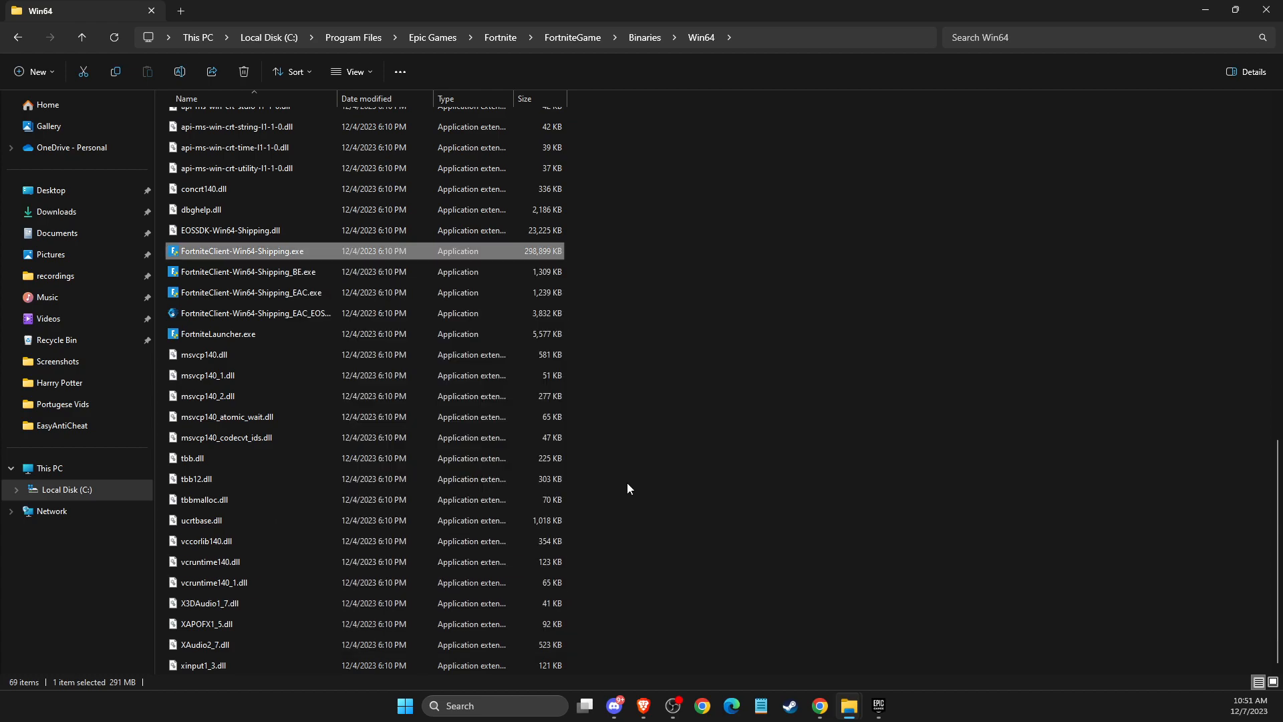
mouse_move(1234, 257)
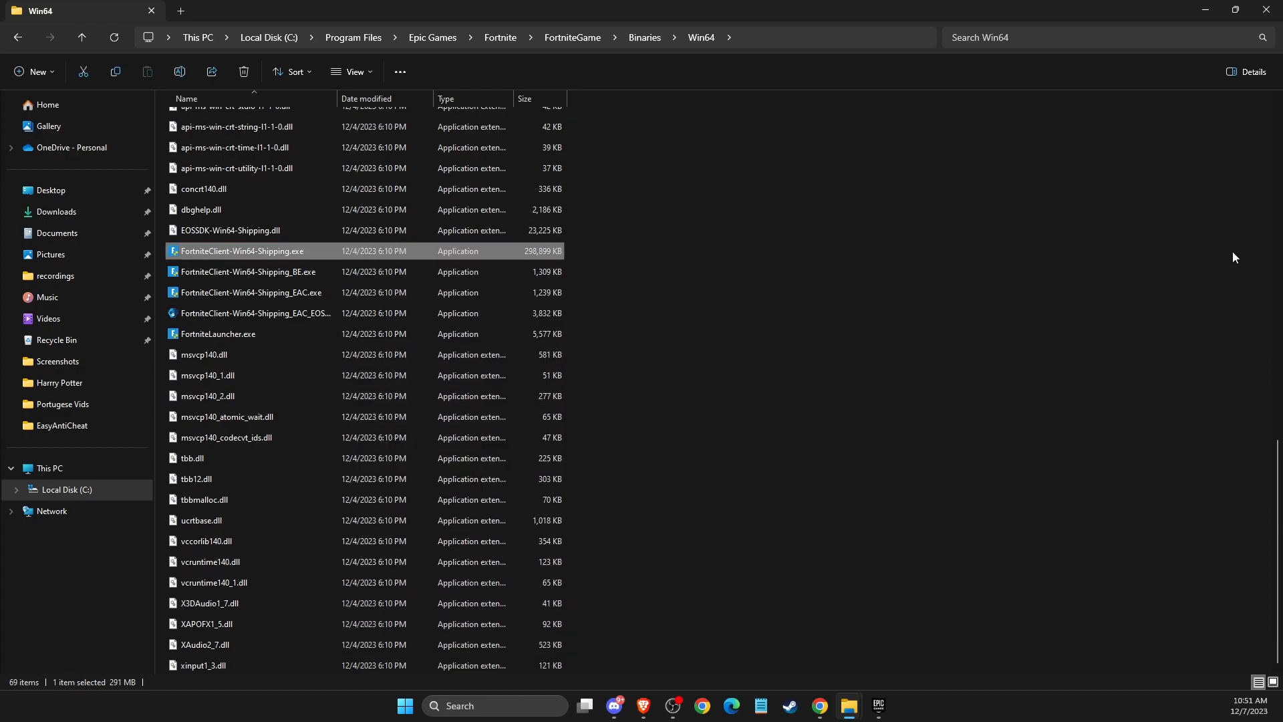
mouse_move(1190, 211)
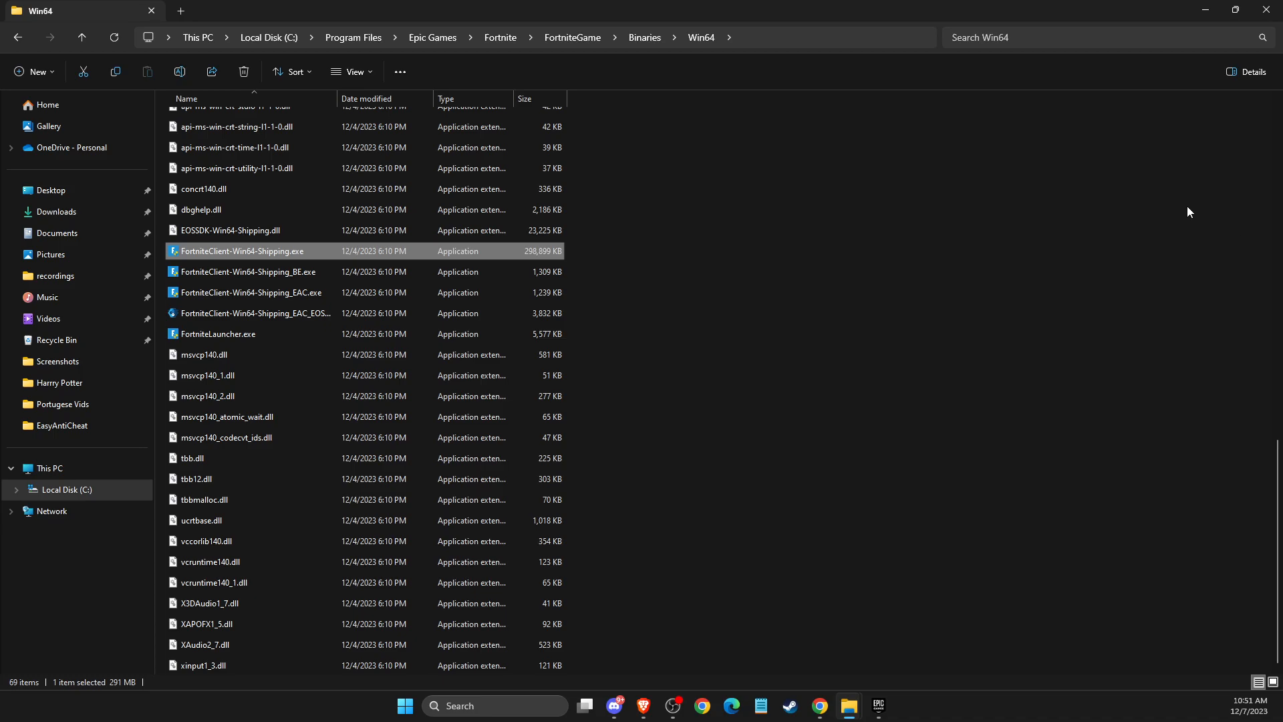
Bring Epic Games Launcher forward and close it, leaving the desktop
click(877, 705)
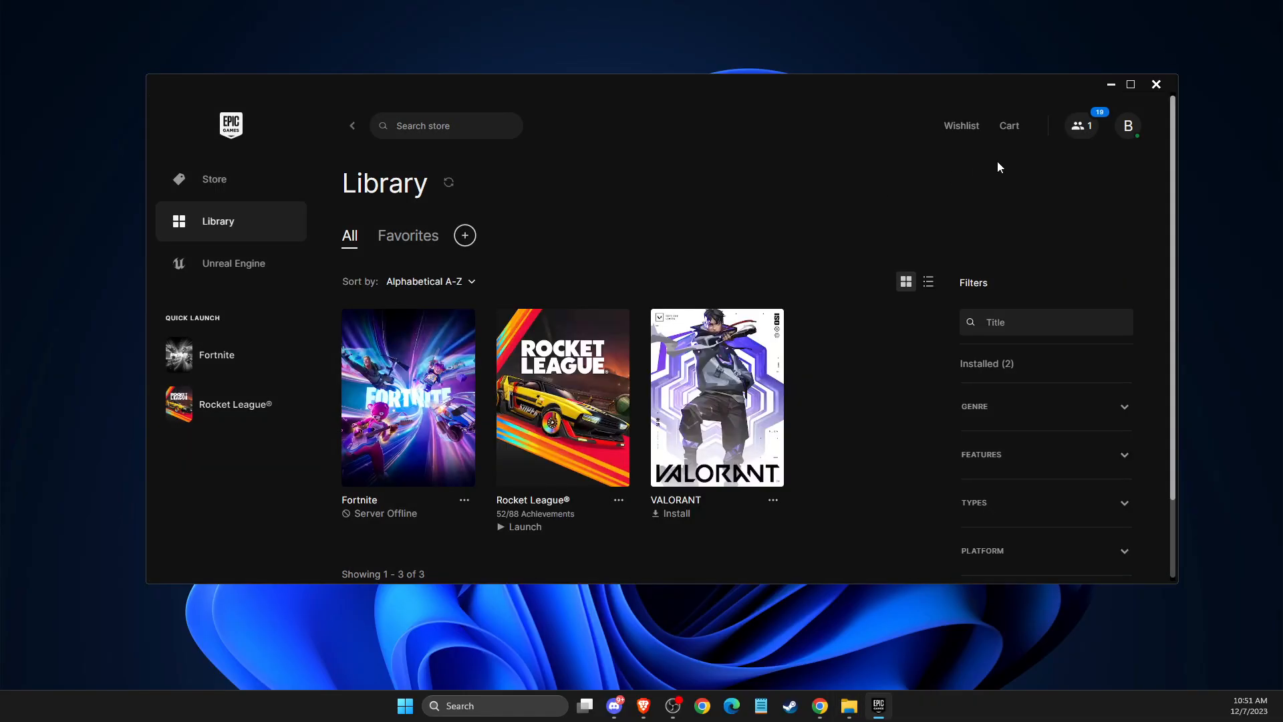
mouse_move(1156, 84)
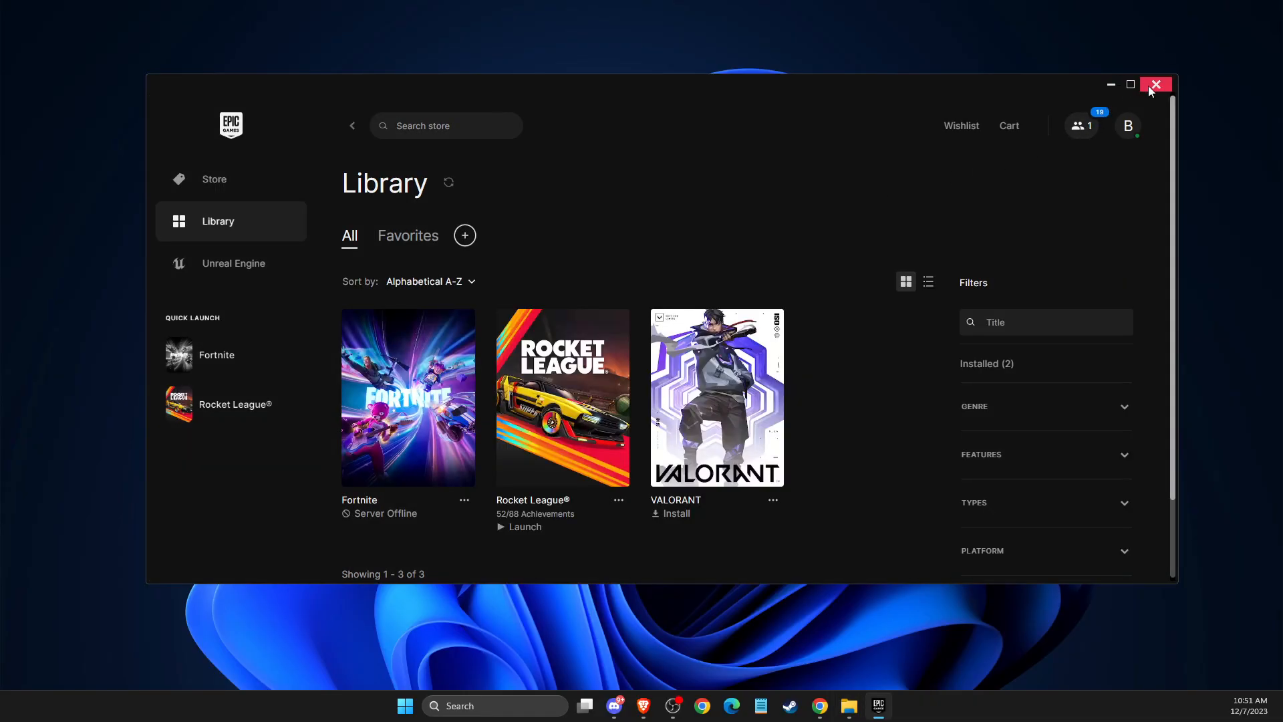
click(1155, 84)
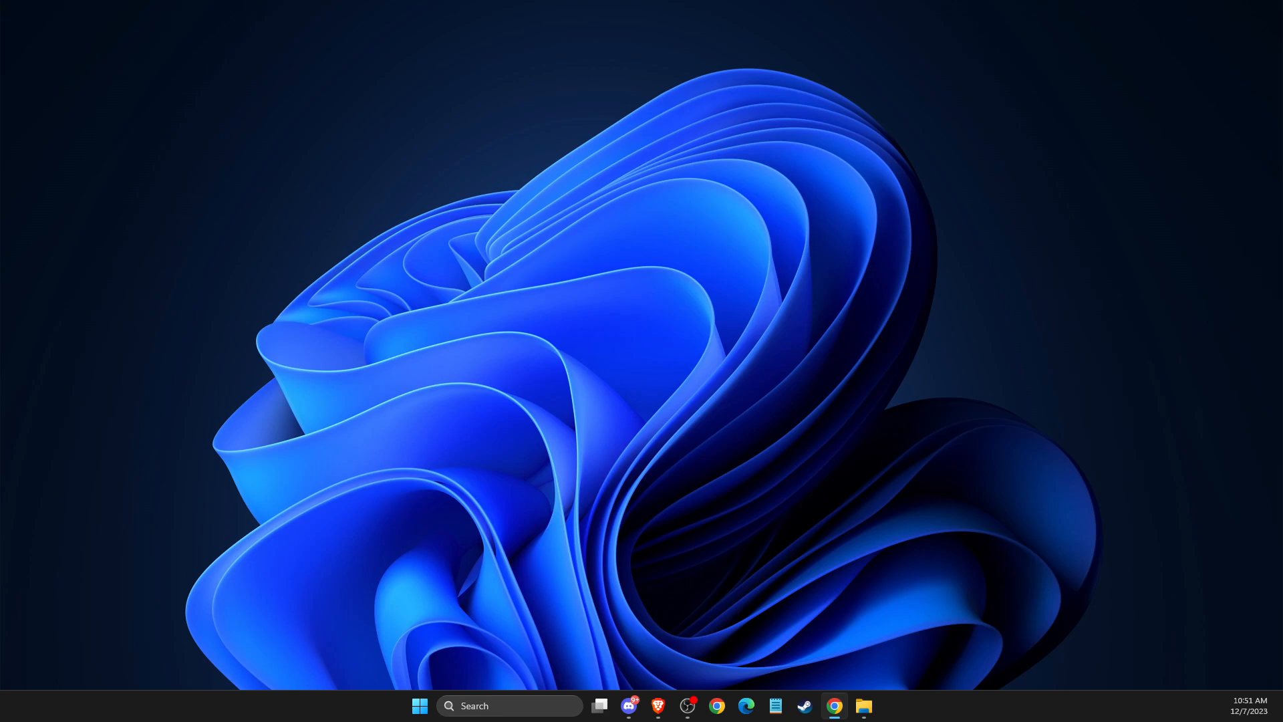